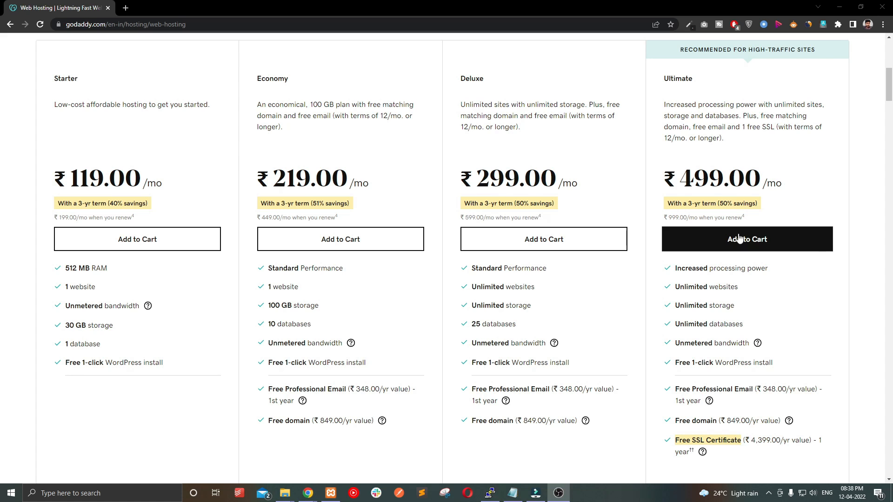
- Add GoDaddy's Ultimate Linux Hosting plan to the cart and accept the term warning
{"action": "left_click", "coordinate": [747, 239]}
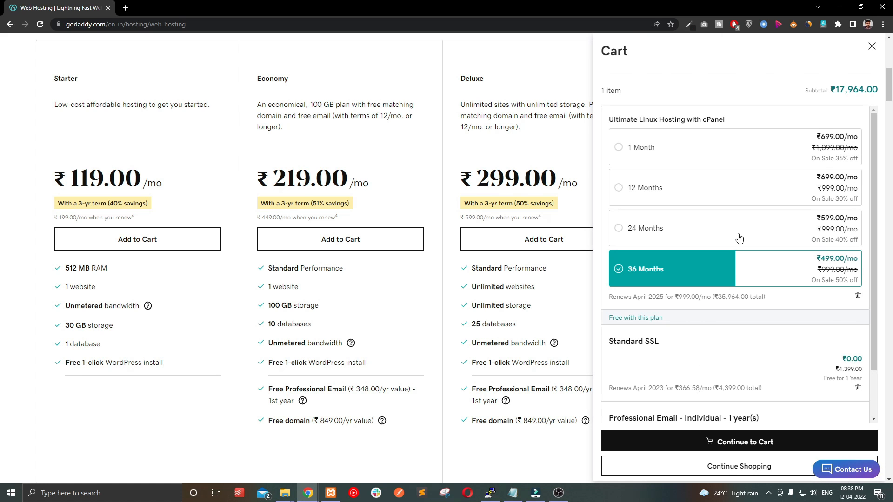
{"action": "mouse_move", "coordinate": [715, 178]}
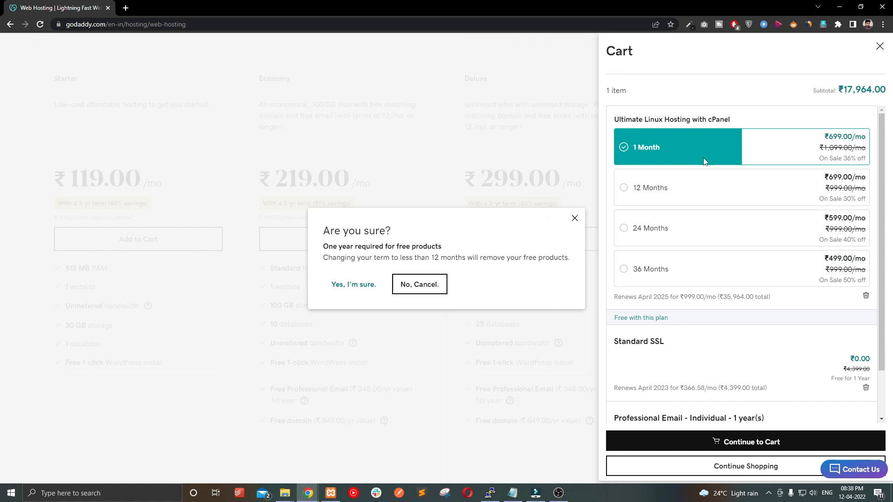
{"action": "left_click", "coordinate": [170, 7]}
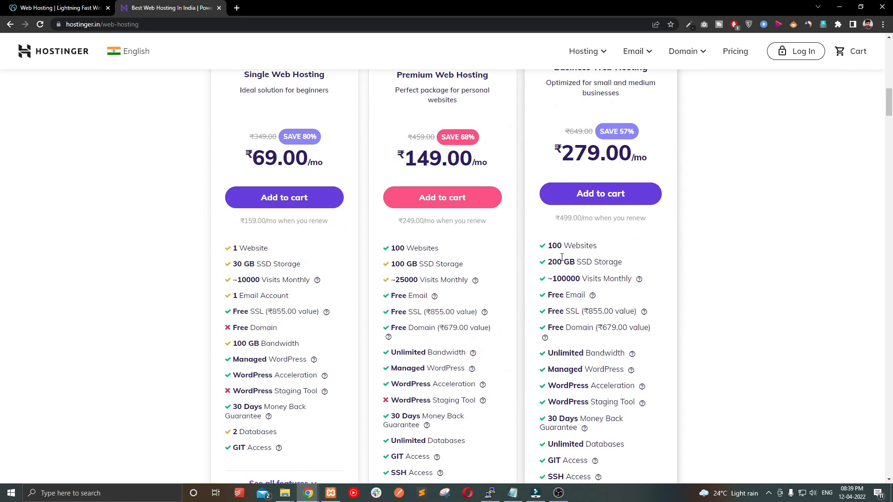
- Add Hostinger's Business Web Hosting plan to the cart
{"action": "left_click", "coordinate": [599, 194]}
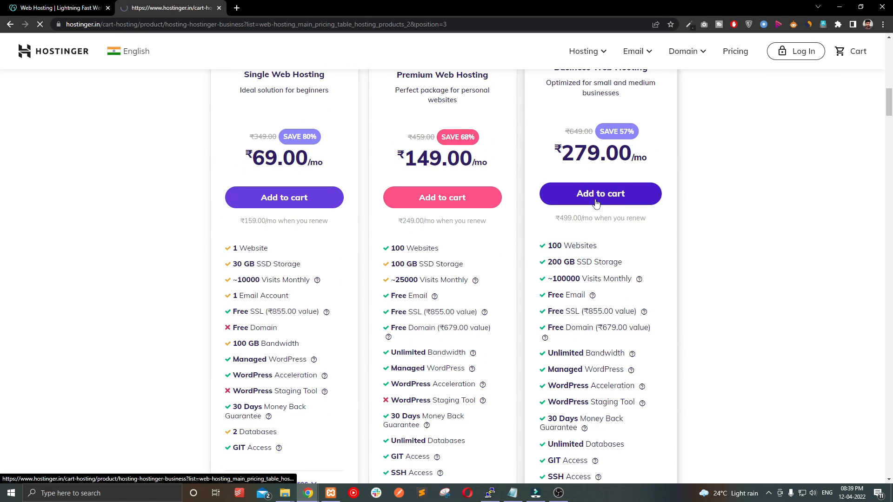
{"action": "left_click", "coordinate": [600, 194]}
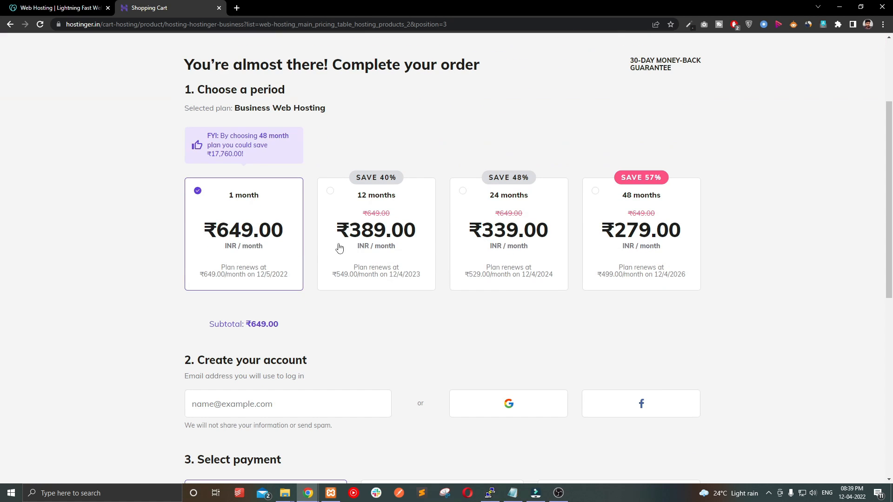
{"action": "mouse_move", "coordinate": [268, 243]}
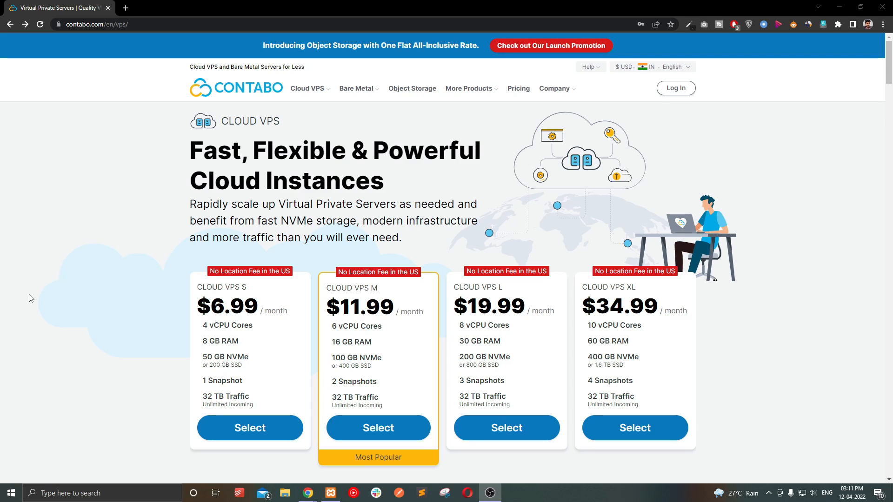
{"action": "left_click", "coordinate": [307, 88]}
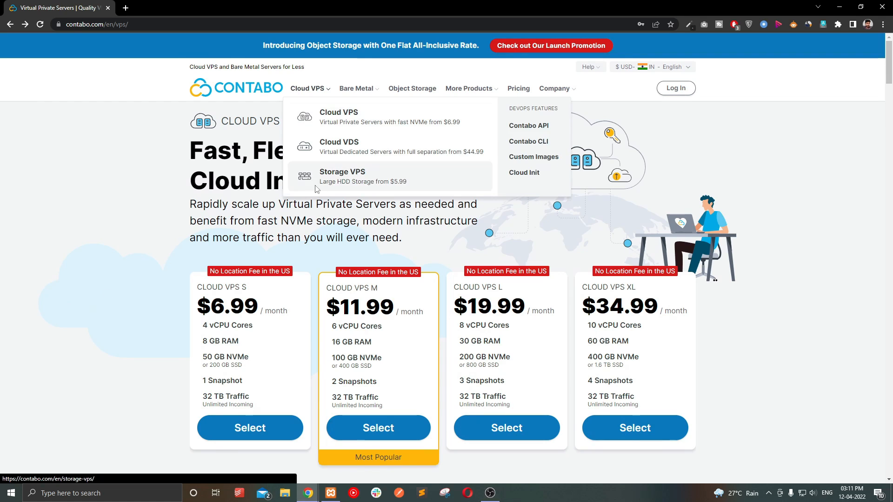
{"action": "left_click", "coordinate": [341, 176]}
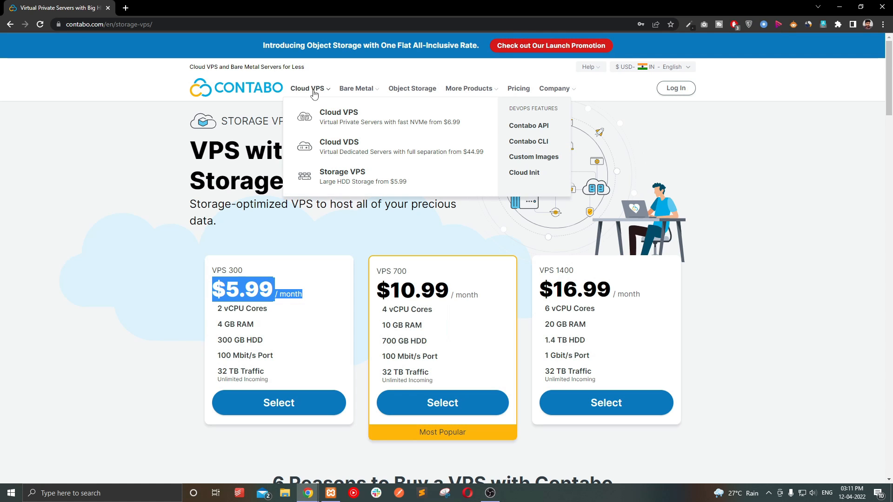
{"action": "left_click", "coordinate": [339, 113]}
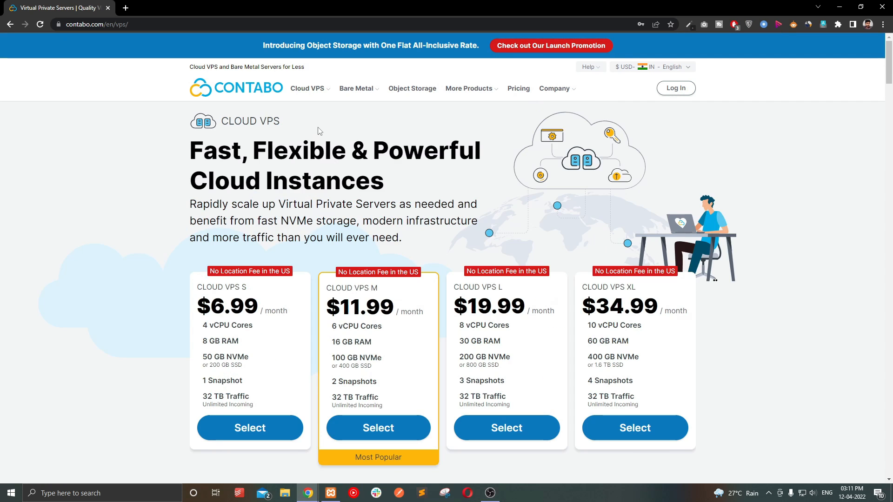
{"action": "left_click", "coordinate": [249, 428]}
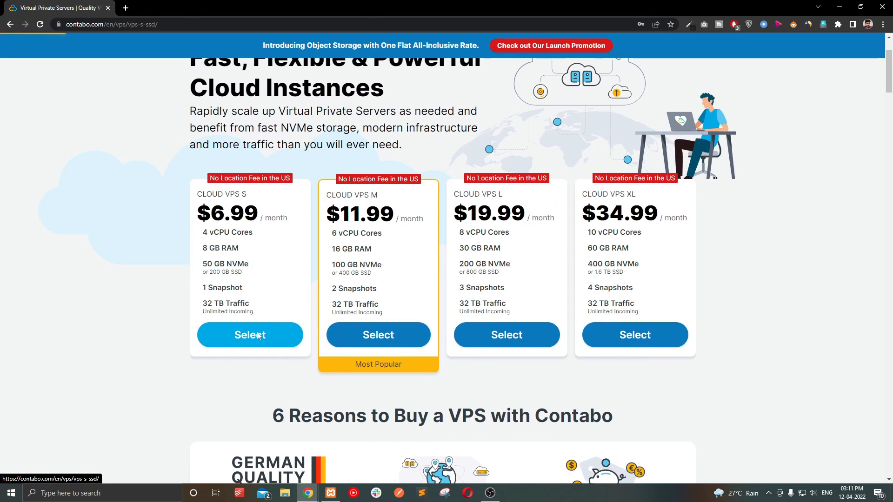
- Select the Cloud VPS S plan and check the waived setup fee on a 12 Months term
{"action": "left_click", "coordinate": [249, 335]}
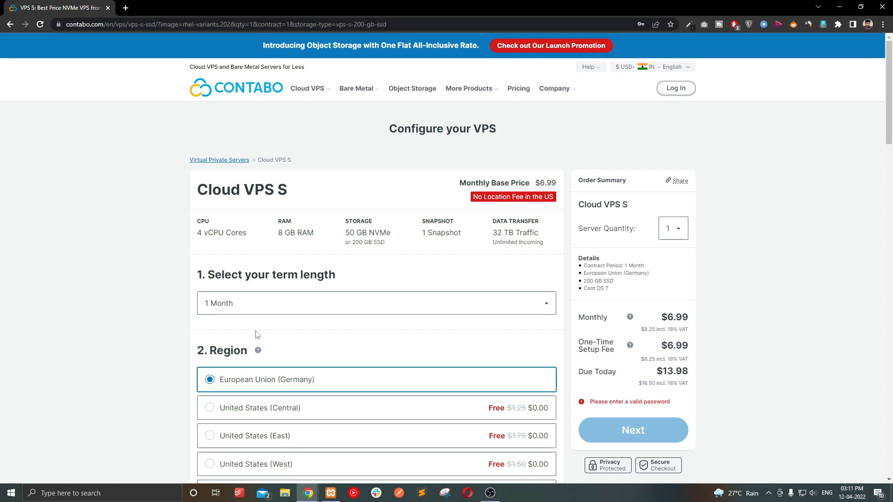
{"action": "scroll", "scroll_direction": "down", "scroll_amount": 3}
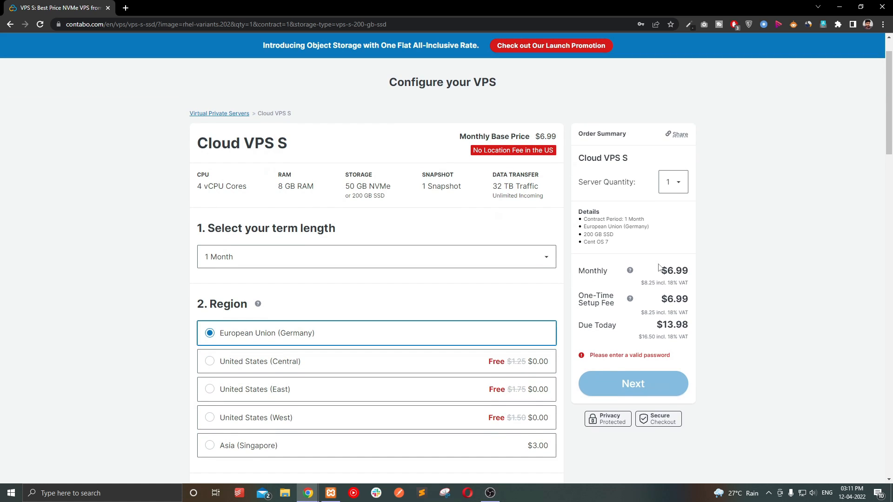
{"action": "left_click", "coordinate": [375, 257]}
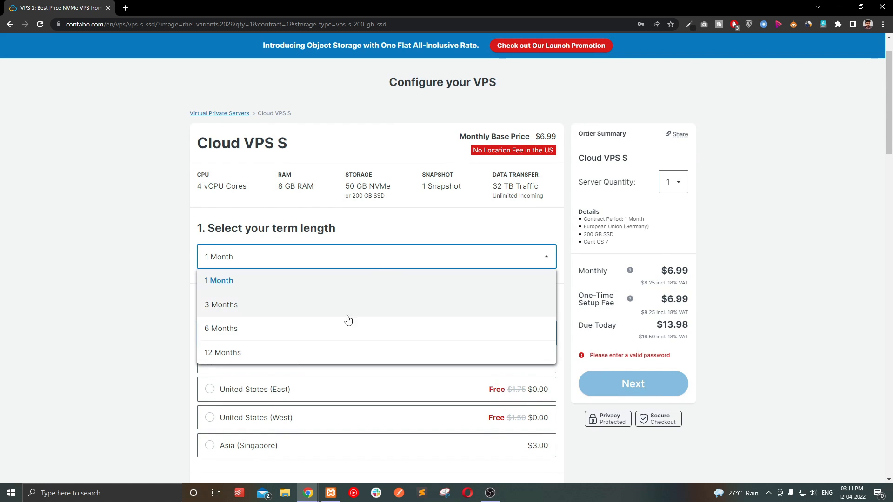
{"action": "left_click", "coordinate": [222, 352]}
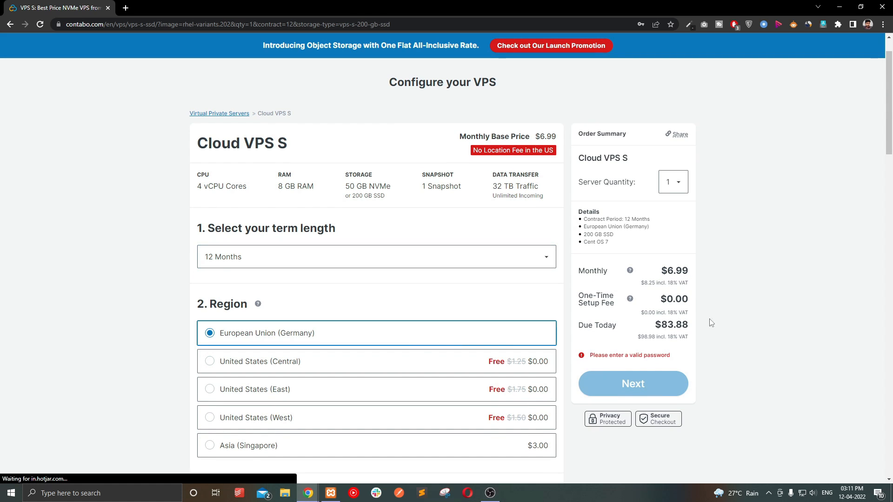
{"action": "double_click", "coordinate": [672, 298]}
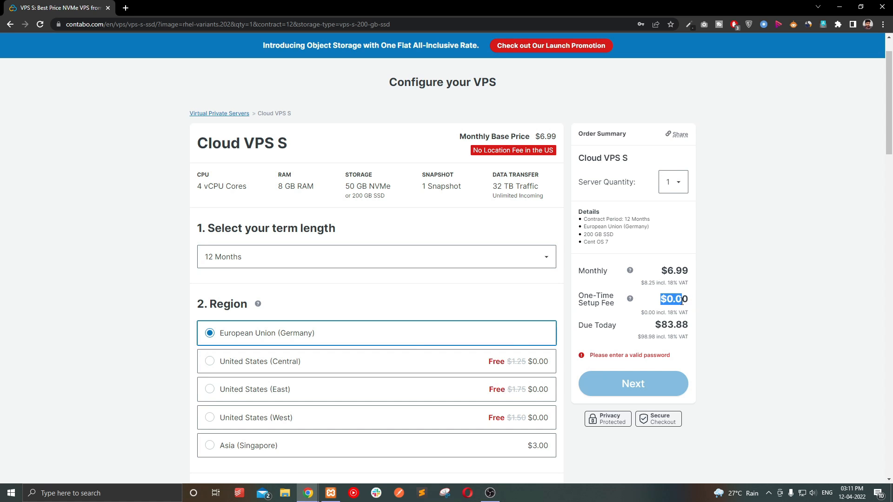
- Compare setup fees at 6 and 3 Months, then settle back on a 1 Month term
{"action": "left_click", "coordinate": [375, 256]}
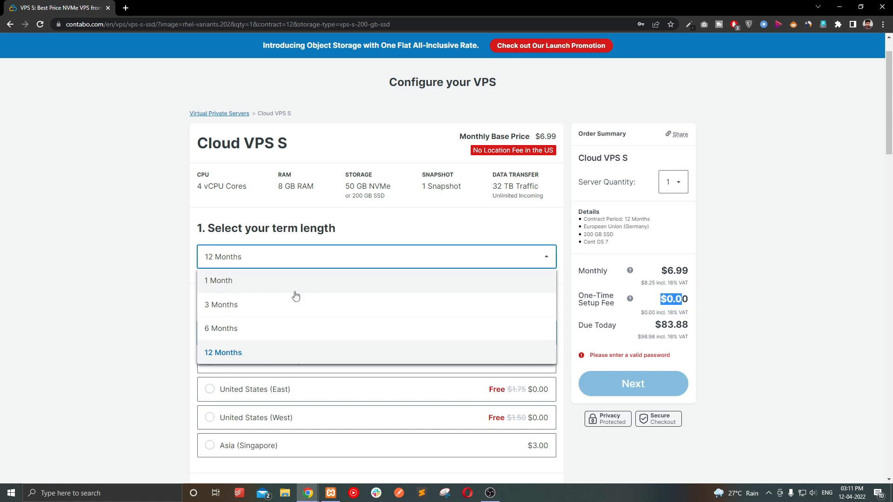
{"action": "left_click", "coordinate": [222, 328]}
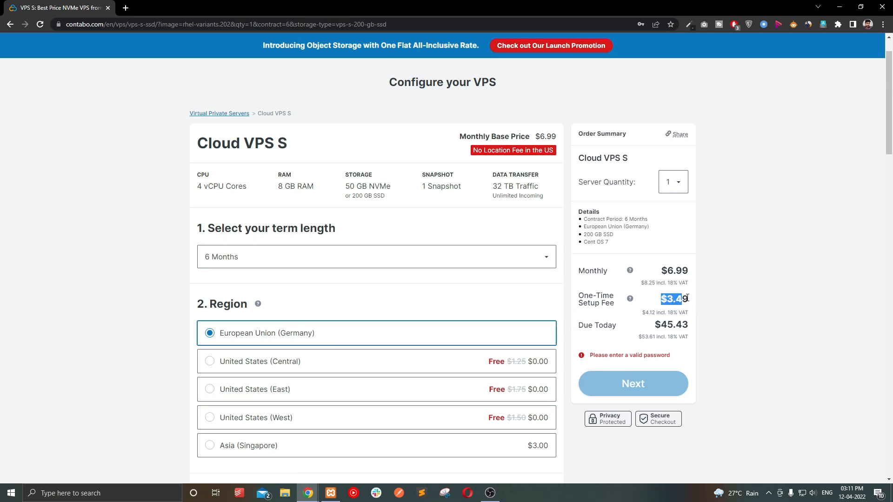
{"action": "left_click", "coordinate": [375, 257]}
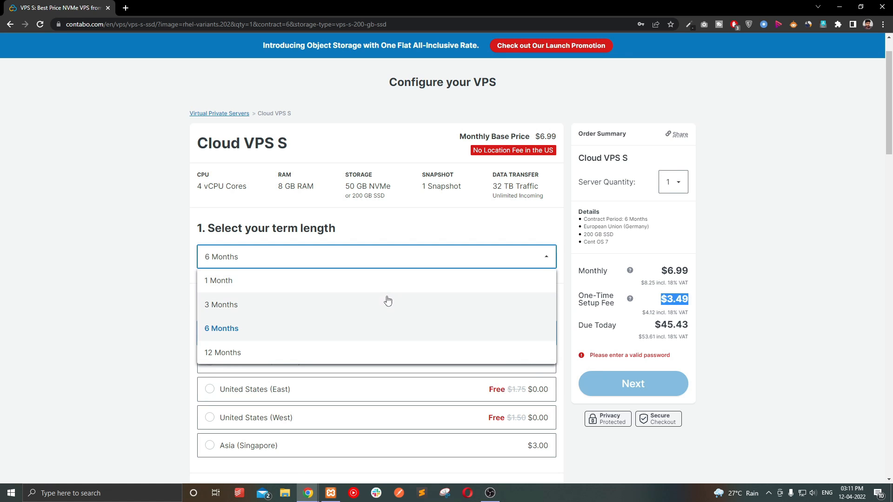
{"action": "left_click", "coordinate": [221, 305]}
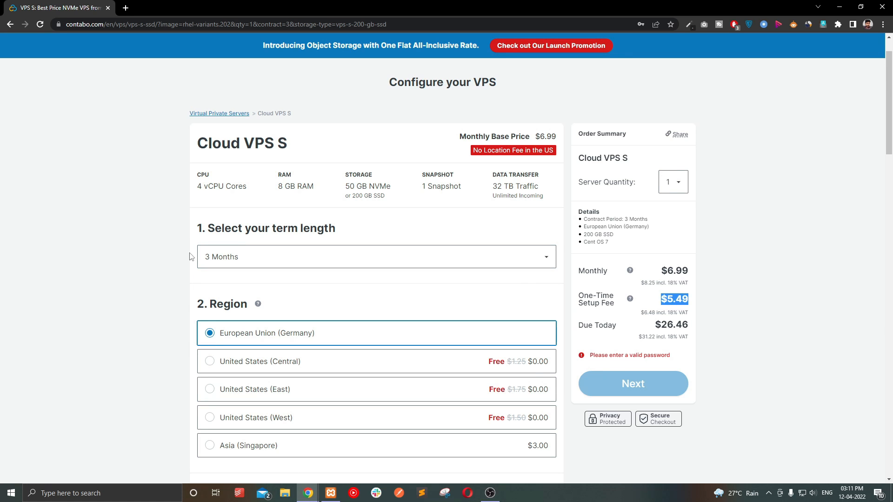
{"action": "left_click", "coordinate": [375, 257]}
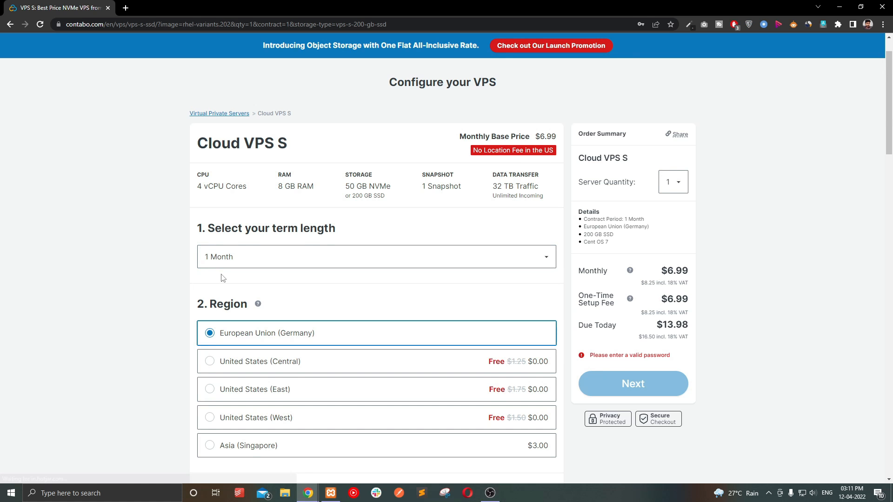
- Review the Cloud VPS S order with Cent OS 7 at $13.98 and continue to checkout
{"action": "scroll", "scroll_direction": "down", "scroll_amount": 3}
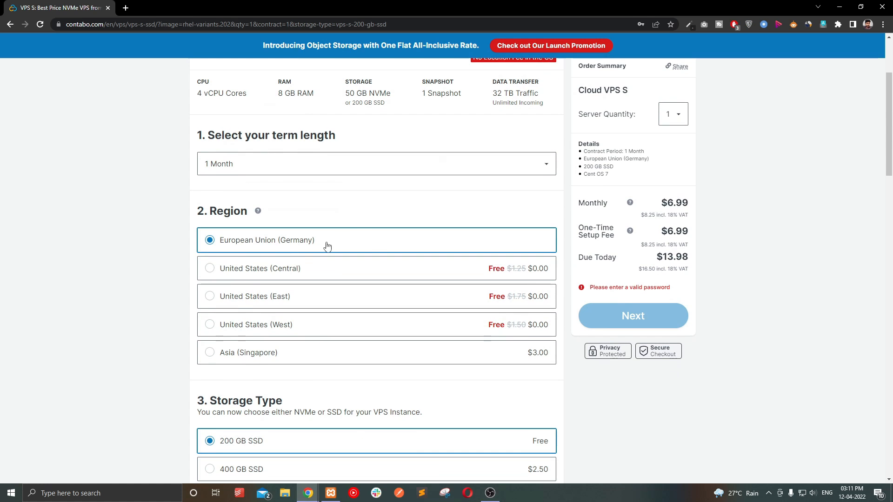
{"action": "mouse_move", "coordinate": [288, 233]}
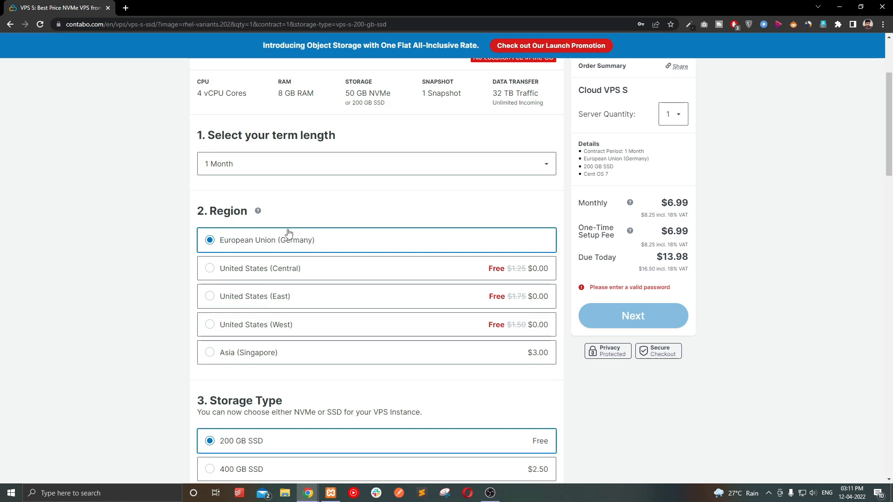
{"action": "scroll", "scroll_direction": "down", "scroll_amount": 3}
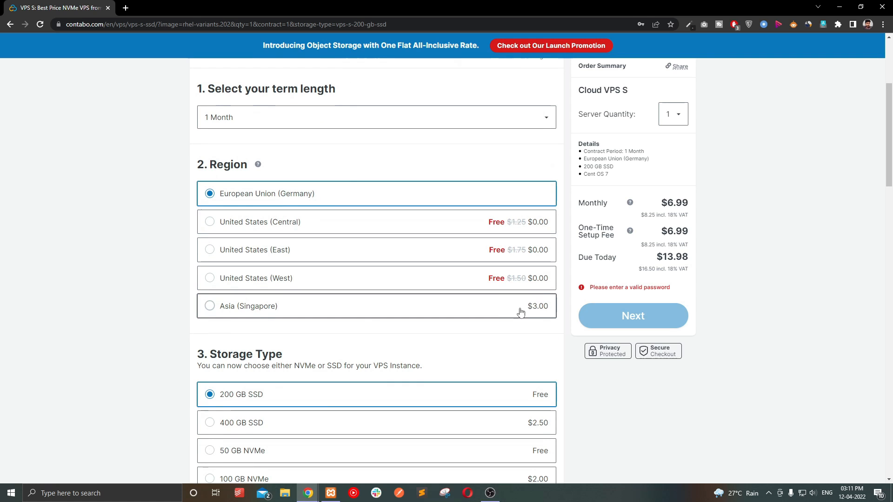
{"action": "scroll", "scroll_direction": "down", "scroll_amount": 3}
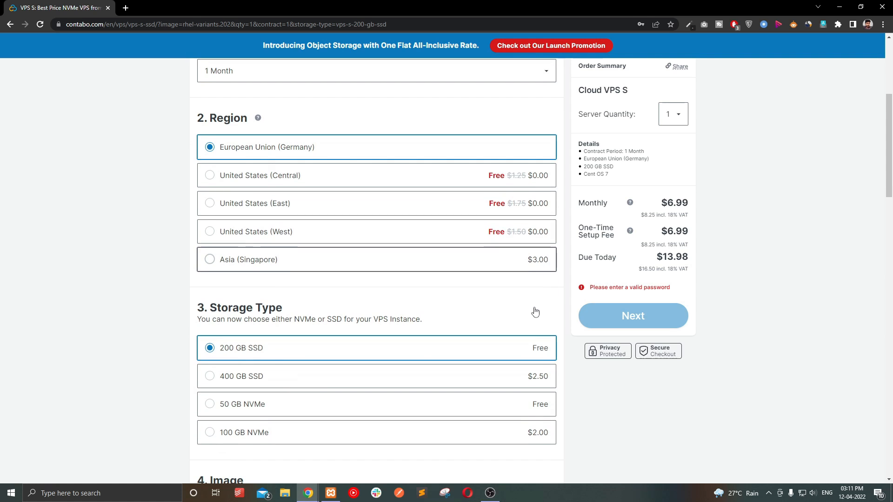
{"action": "scroll", "scroll_direction": "down", "scroll_amount": 3}
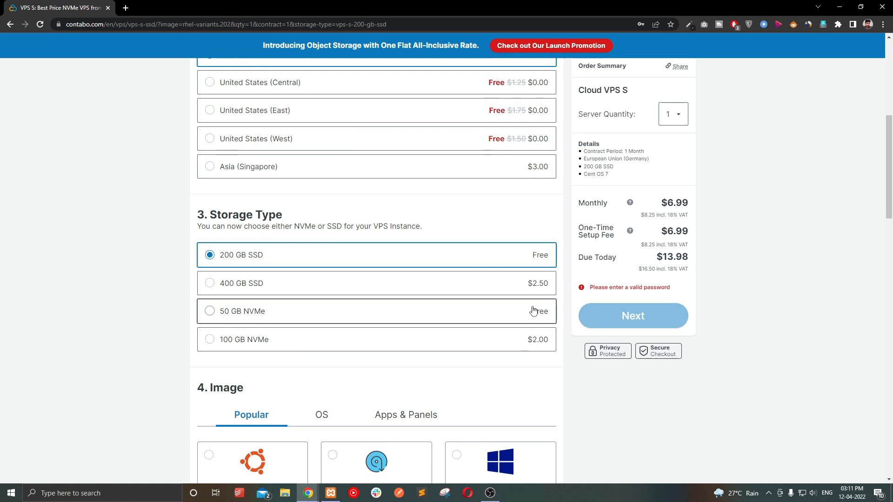
{"action": "mouse_move", "coordinate": [461, 265]}
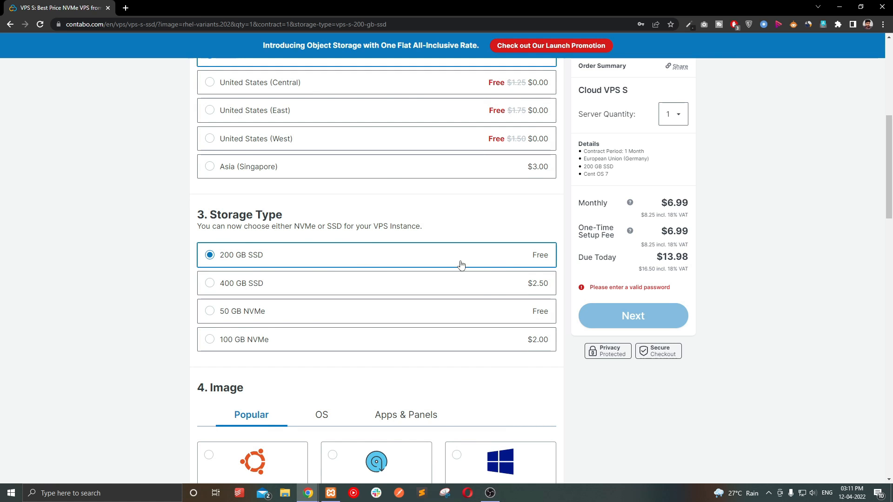
{"action": "scroll", "scroll_direction": "down", "scroll_amount": 3}
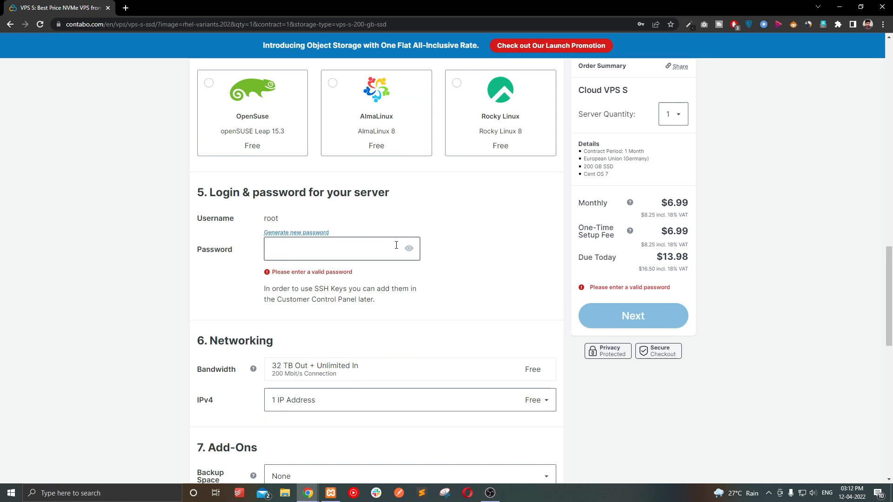
{"action": "scroll", "scroll_direction": "up", "scroll_amount": 3}
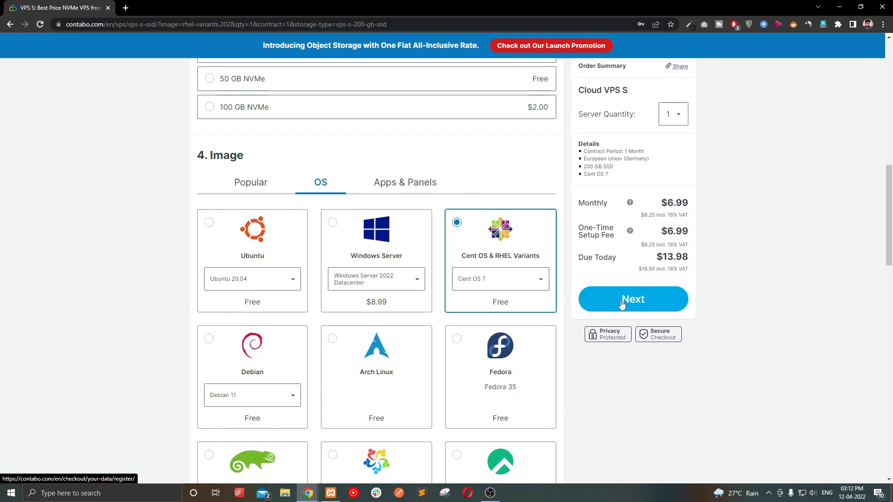
{"action": "left_click", "coordinate": [632, 299]}
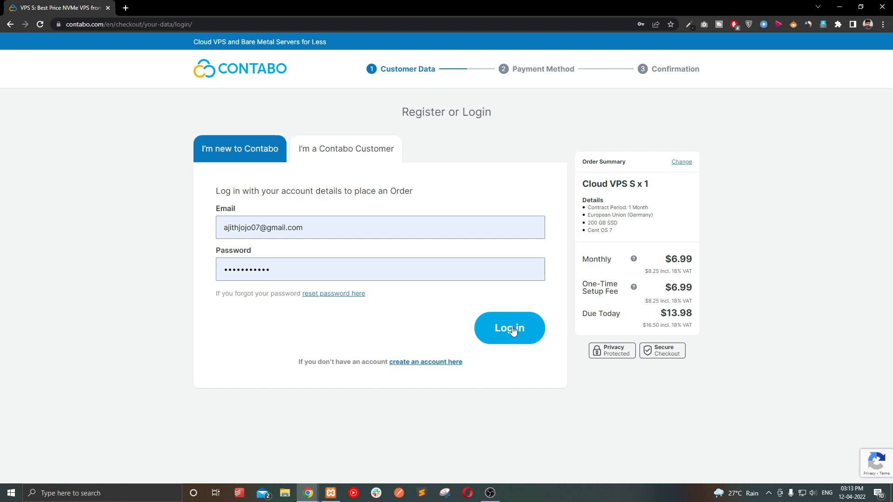
- Sign in to Contabo and place the Cloud VPS S order via Order & Pay
{"action": "left_click", "coordinate": [509, 328]}
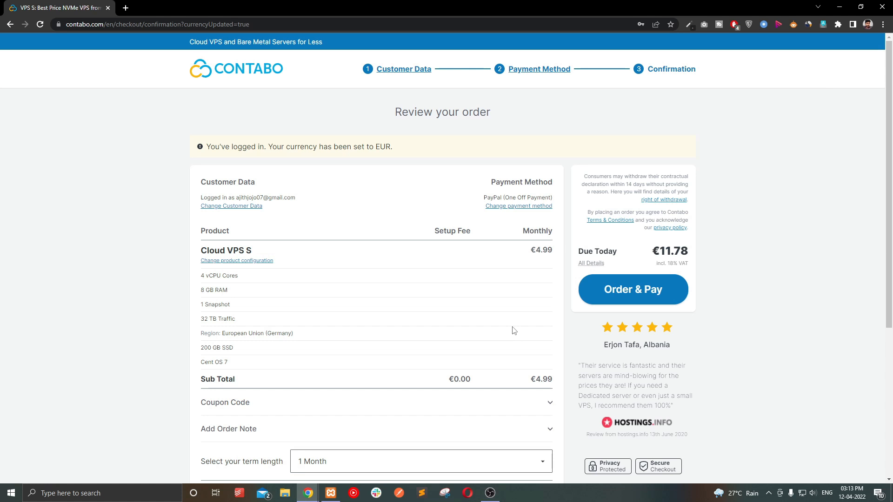
{"action": "scroll", "scroll_direction": "down", "scroll_amount": 3}
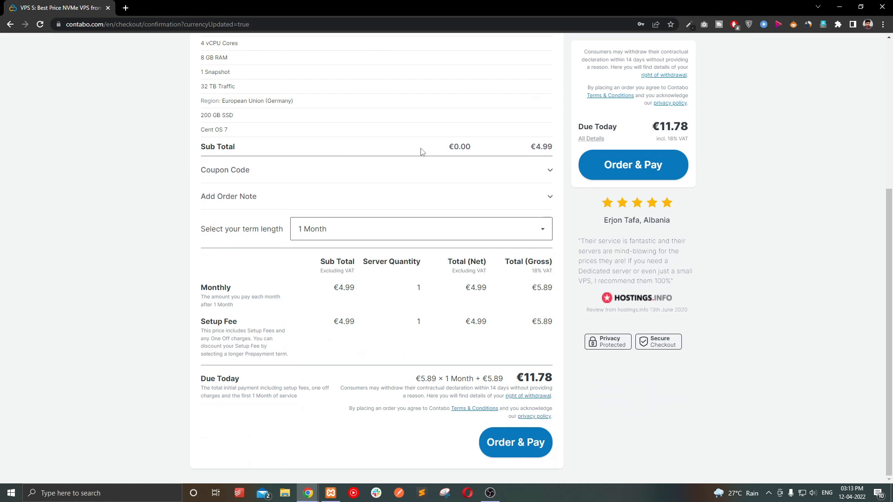
{"action": "mouse_move", "coordinate": [515, 442]}
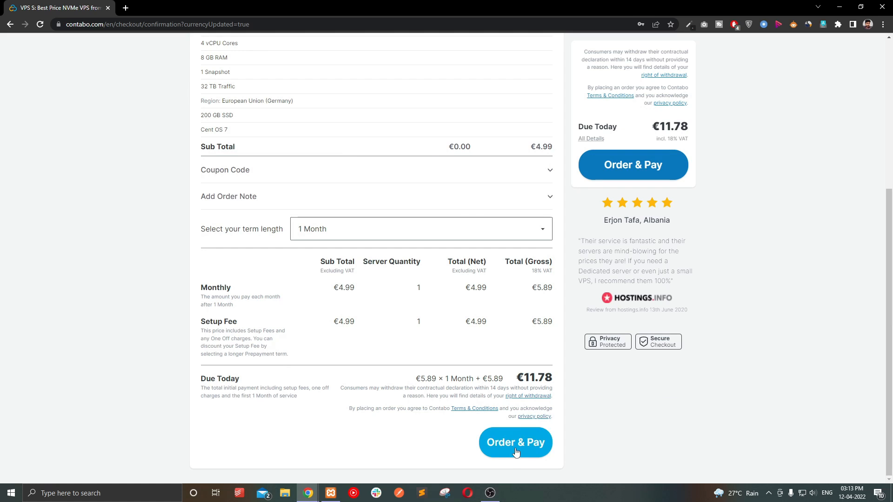
{"action": "left_click", "coordinate": [514, 443]}
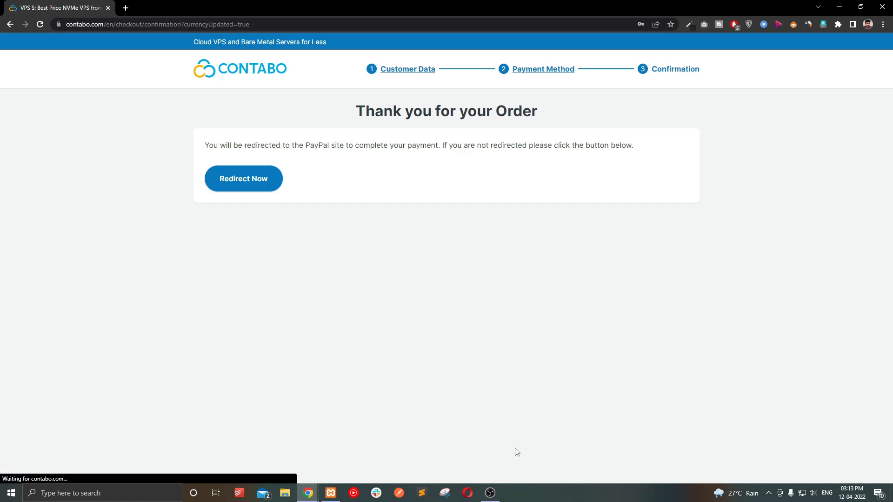
- Pay the €11.78 order in PayPal with the Visa credit card and return to Contabo
{"action": "left_click", "coordinate": [243, 179]}
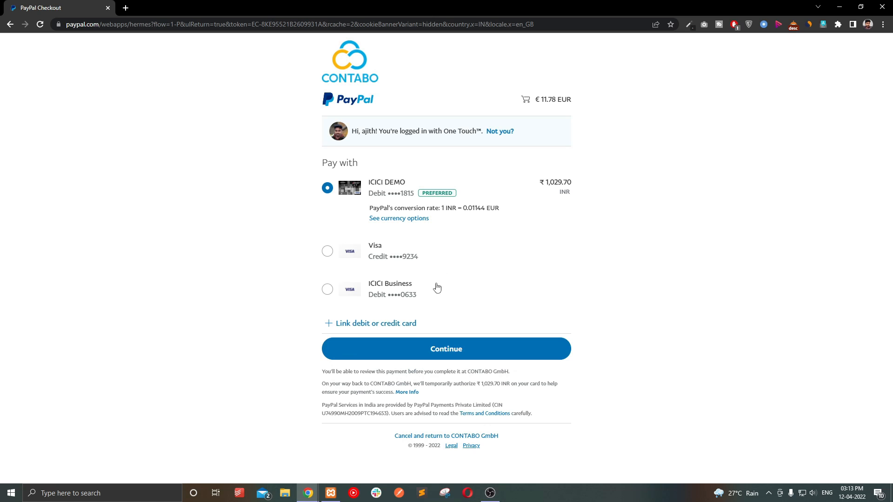
{"action": "left_click", "coordinate": [327, 251]}
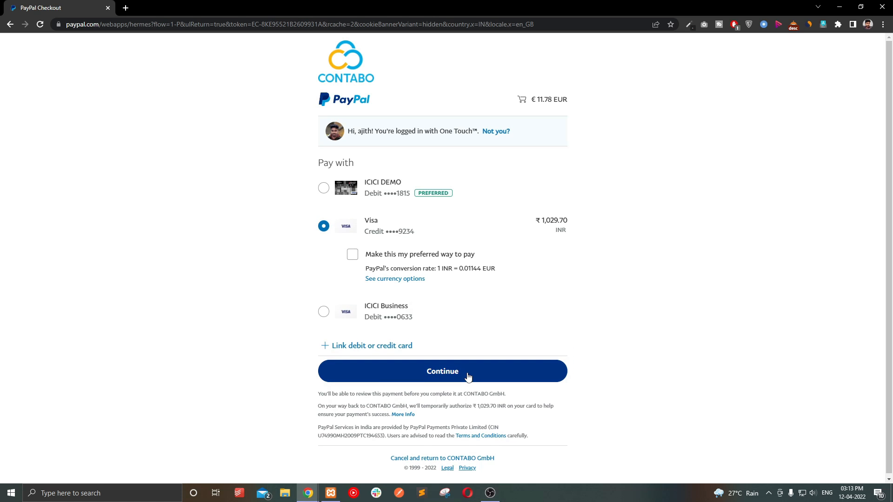
{"action": "left_click", "coordinate": [441, 371]}
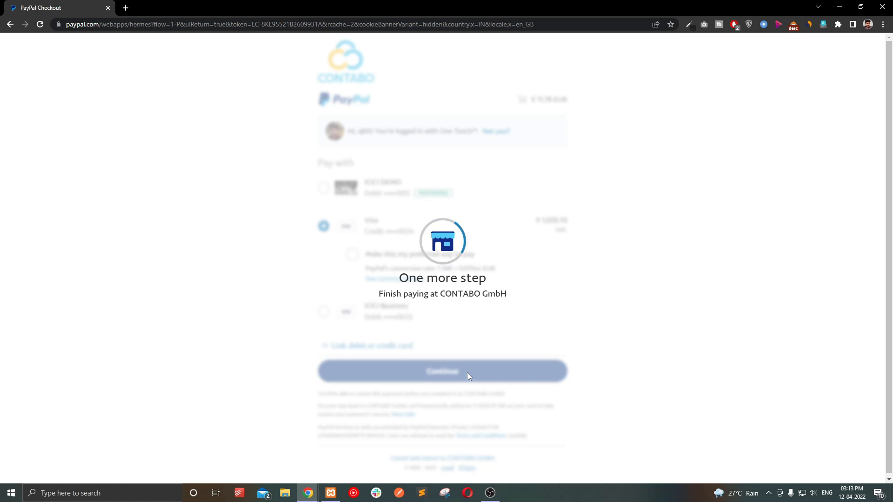
{"action": "left_click", "coordinate": [442, 371]}
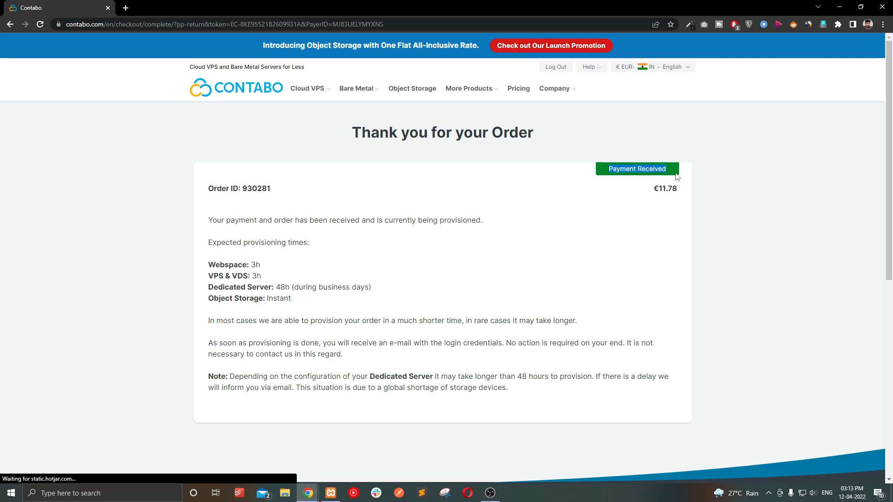
{"action": "double_click", "coordinate": [668, 188]}
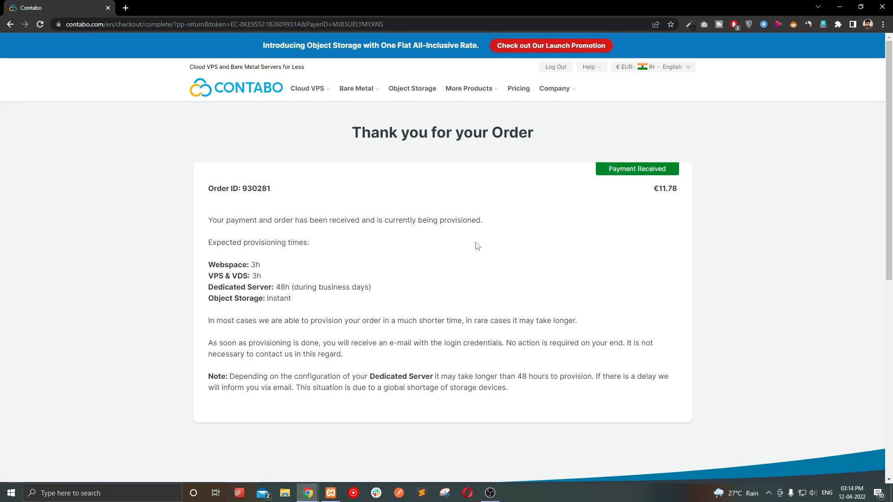
{"action": "left_click", "coordinate": [279, 9]}
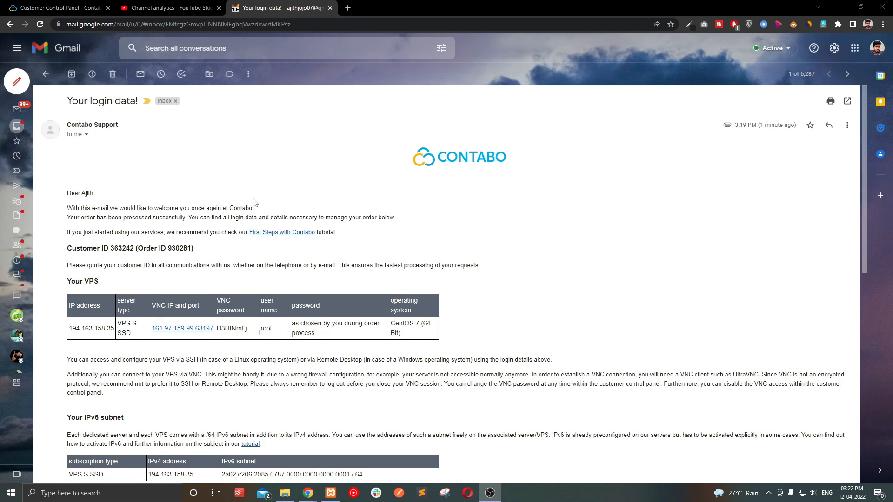
{"action": "scroll", "scroll_direction": "down", "scroll_amount": 3}
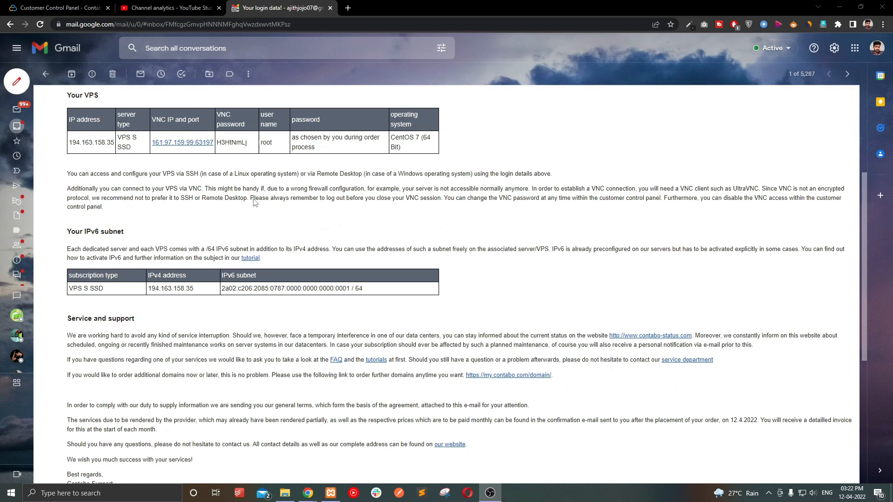
{"action": "scroll", "scroll_direction": "up", "scroll_amount": 3}
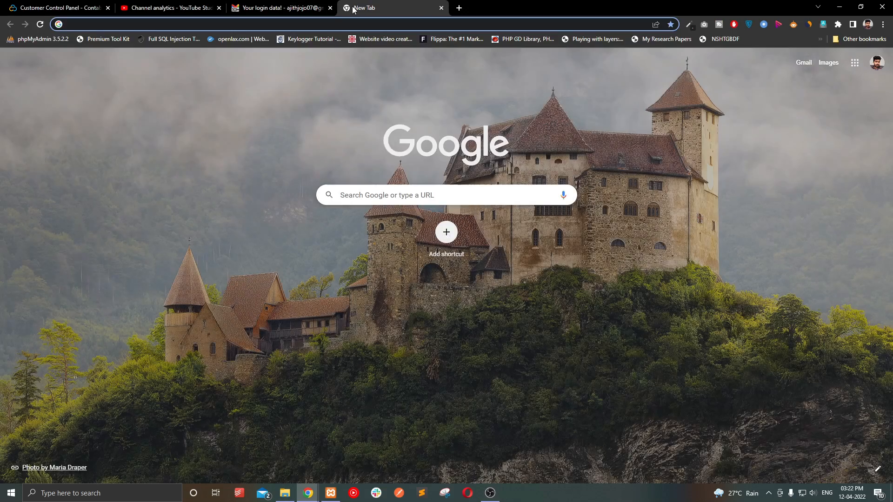
- Search for putty and reach PuTTY's latest-release download page via putty.org
{"action": "type", "text": "putty"}
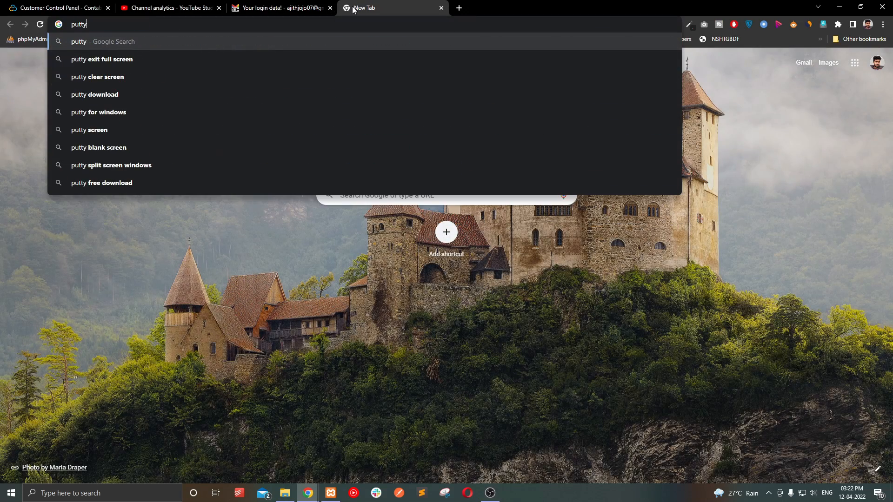
{"action": "key", "text": "Return"}
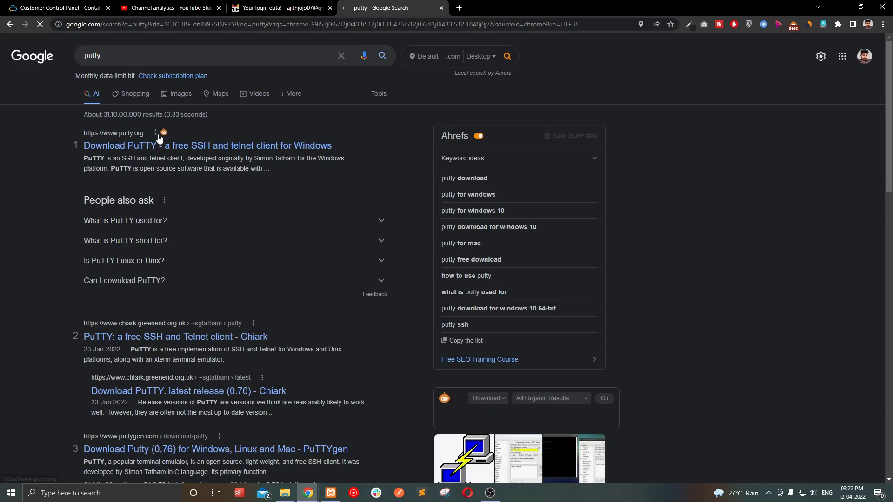
{"action": "left_click", "coordinate": [207, 145]}
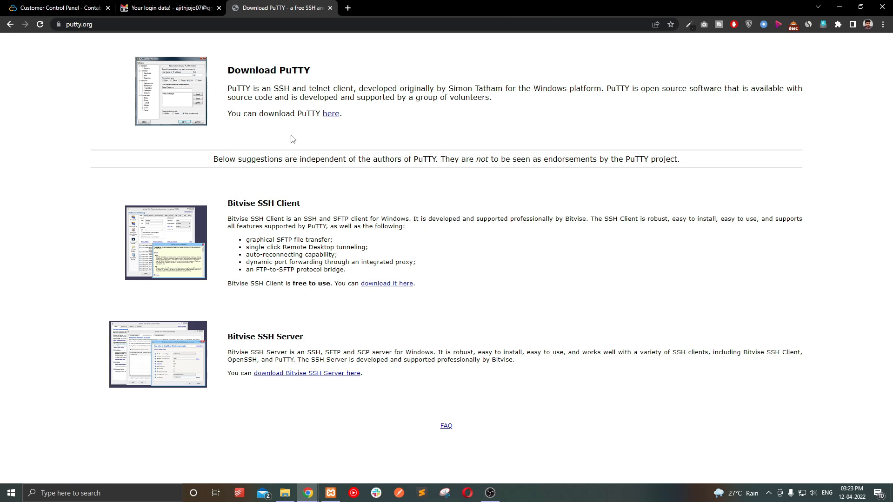
{"action": "mouse_move", "coordinate": [366, 162]}
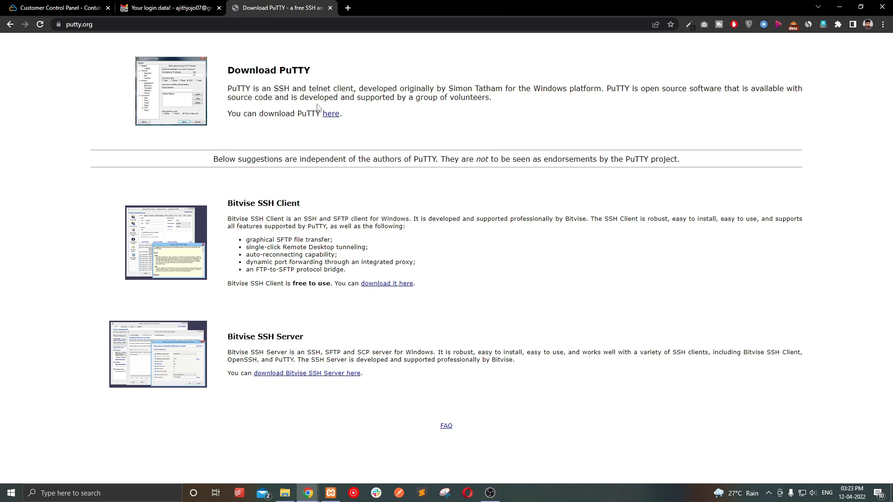
{"action": "left_click", "coordinate": [331, 114]}
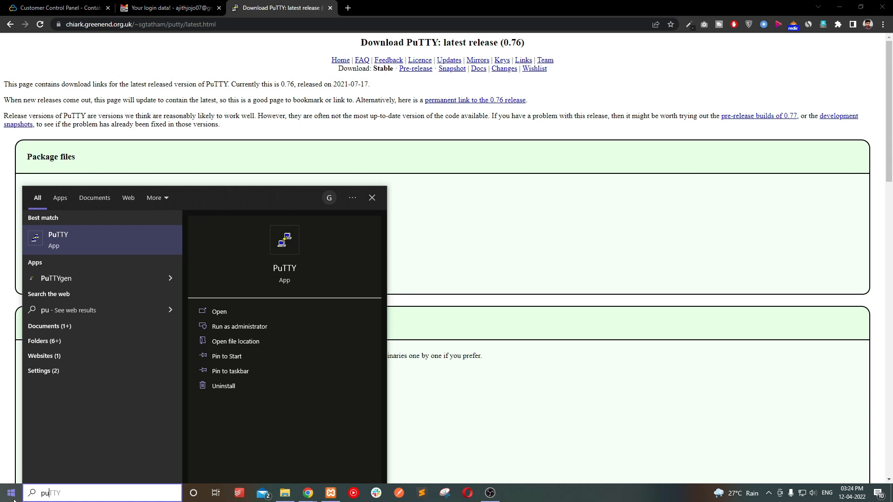
- SSH to 194.163.158.35 in PuTTY, accept the host key and log in as root
{"action": "left_click", "coordinate": [219, 312]}
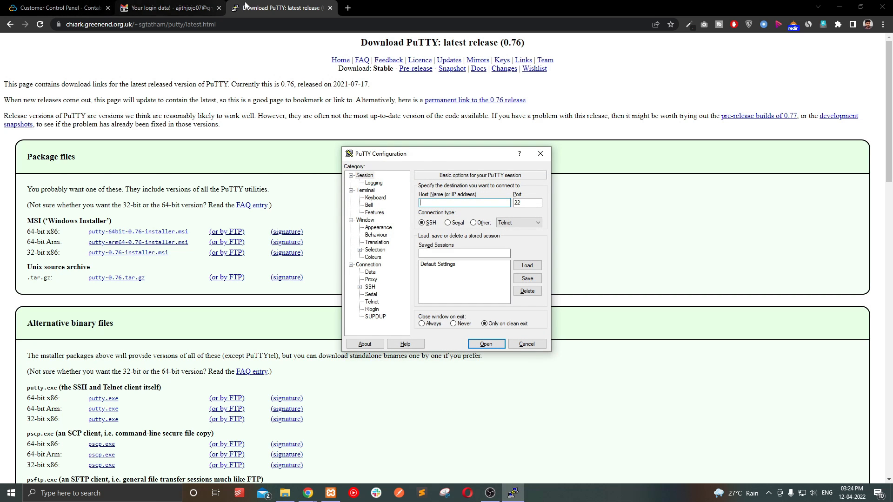
{"action": "left_click", "coordinate": [168, 7]}
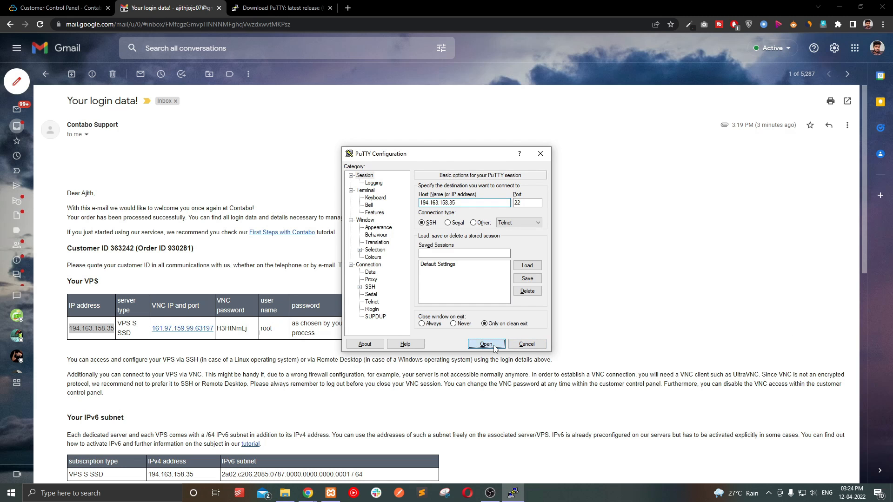
{"action": "left_click", "coordinate": [485, 344]}
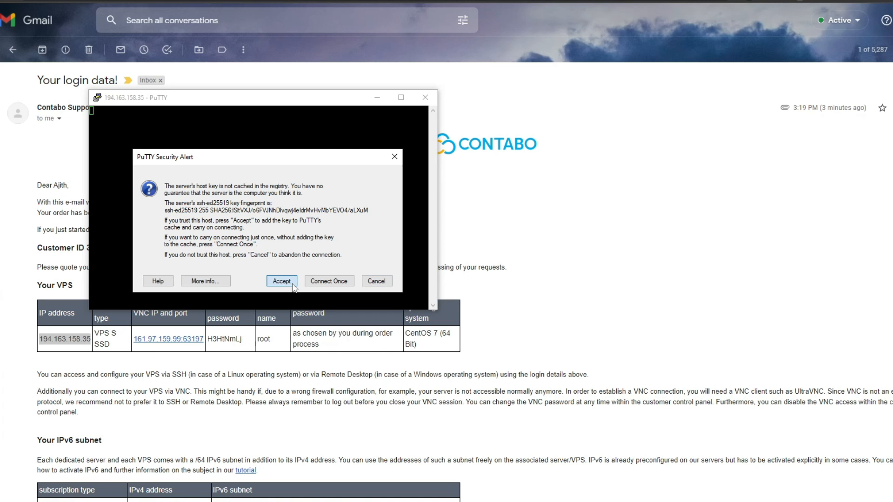
{"action": "left_click", "coordinate": [281, 281]}
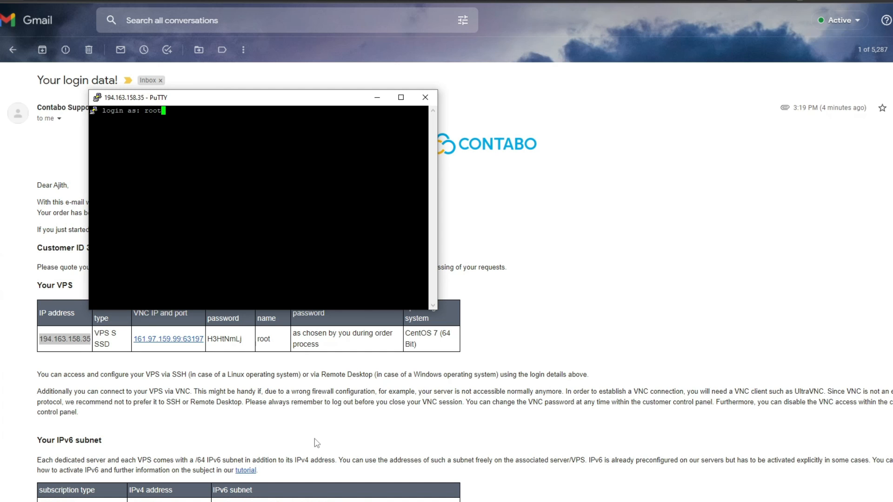
{"action": "key", "text": "Return"}
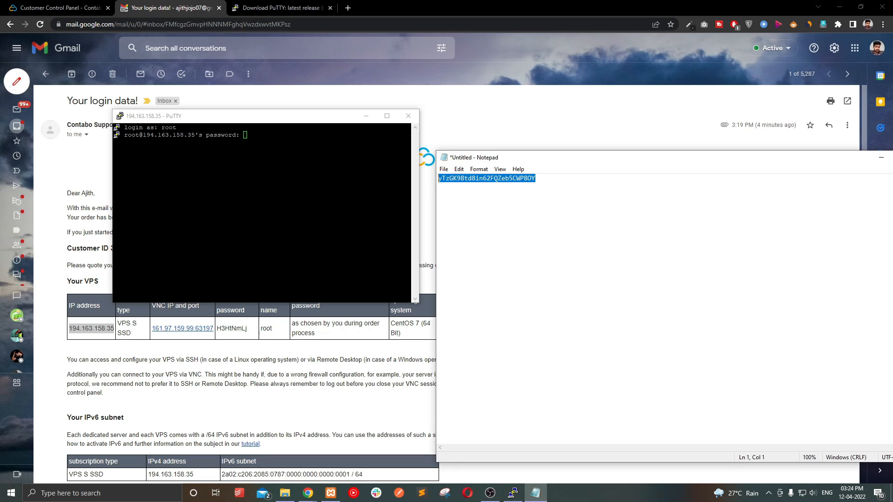
{"action": "left_click", "coordinate": [262, 211]}
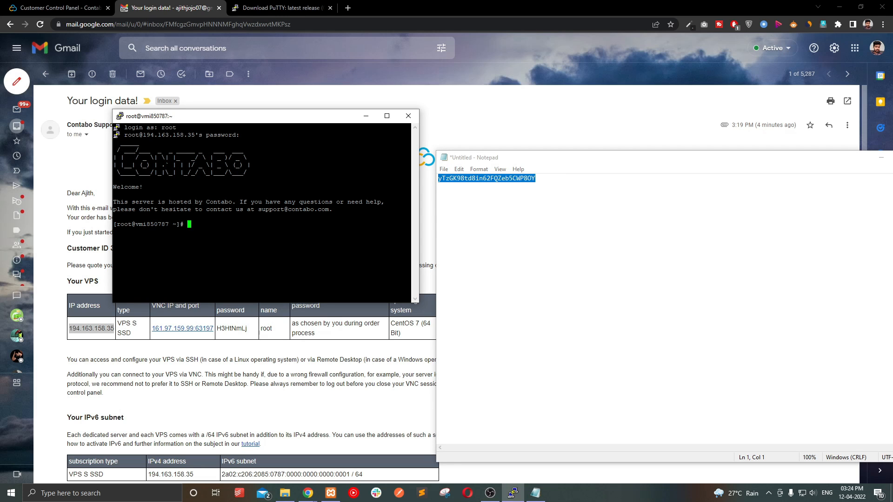
{"action": "mouse_move", "coordinate": [634, 159]}
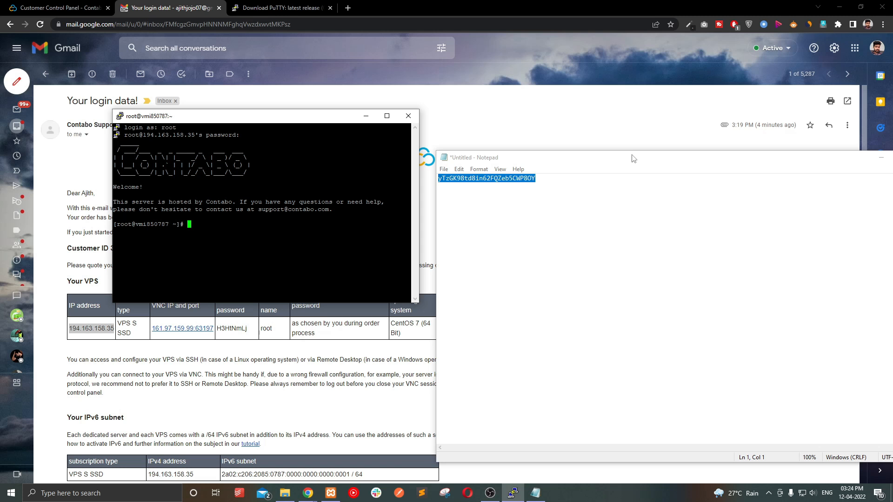
- Run the aaPanel install command and confirm with y until it prints the panel URL and credentials
{"action": "left_click", "coordinate": [391, 8]}
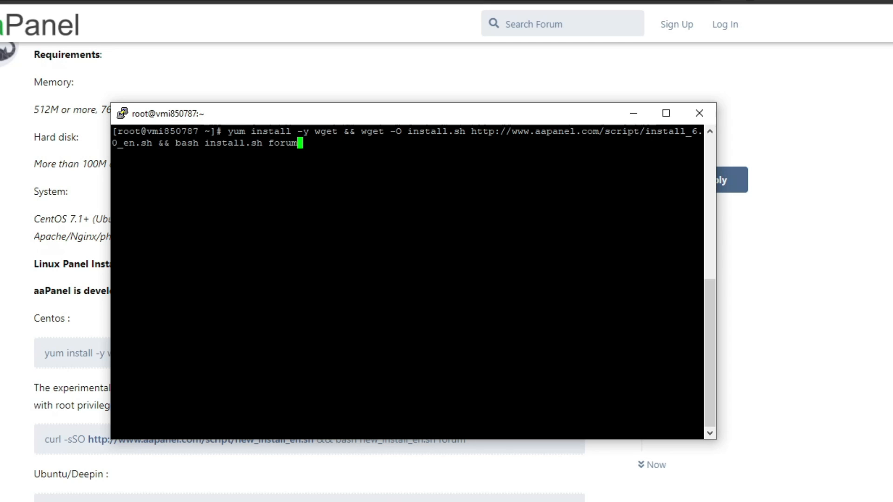
{"action": "key", "text": "Return"}
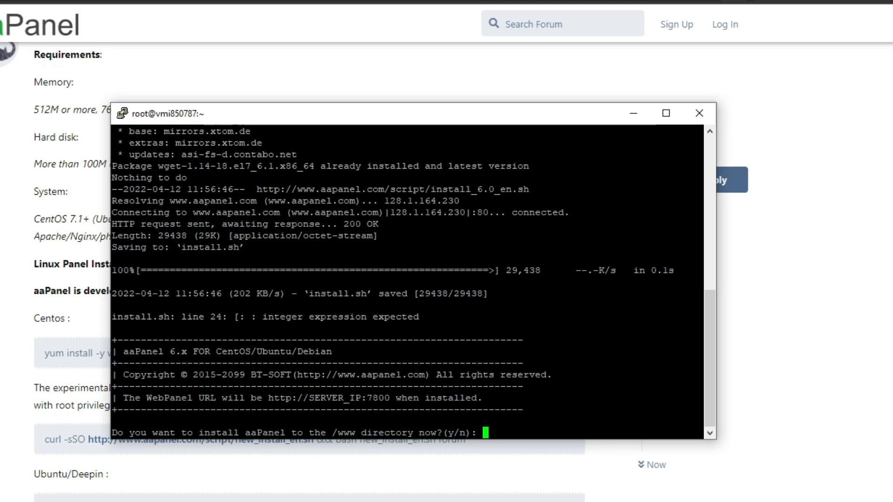
{"action": "type", "text": "y"}
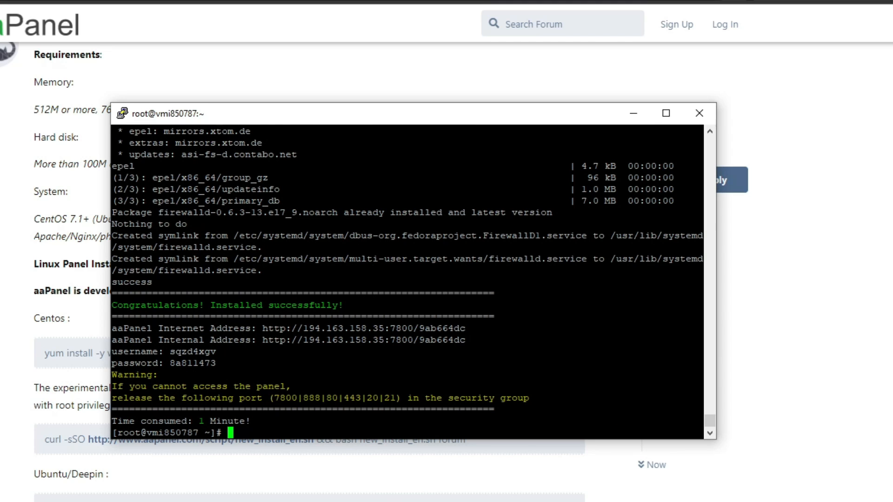
- Log in to aaPanel and queue the one-click LAMP install, then dismiss the progress message box
{"action": "left_click", "coordinate": [446, 301]}
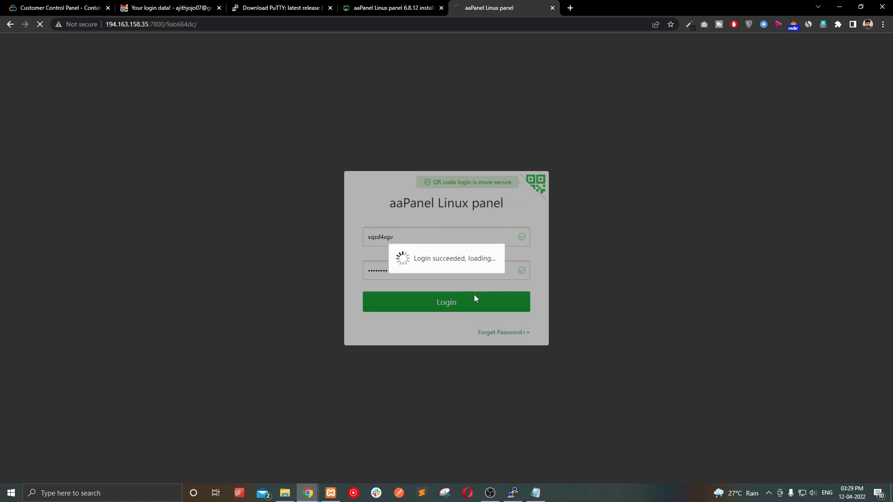
{"action": "left_click", "coordinate": [446, 301]}
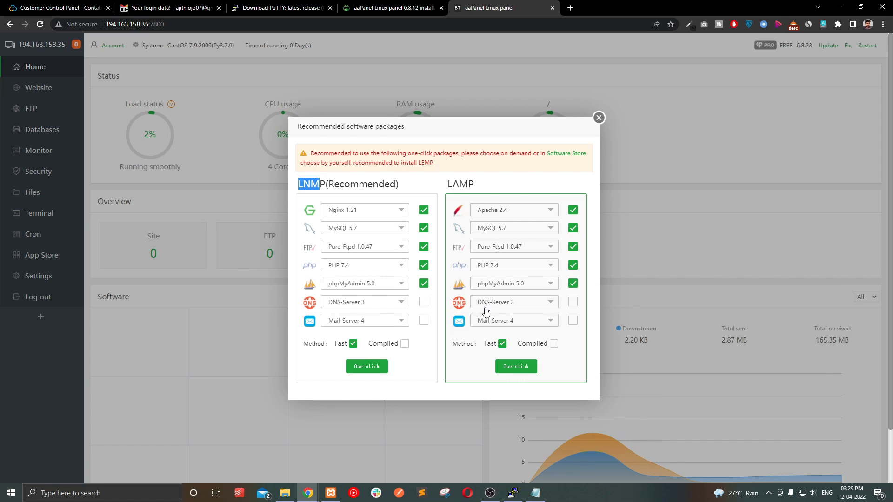
{"action": "mouse_move", "coordinate": [496, 331]}
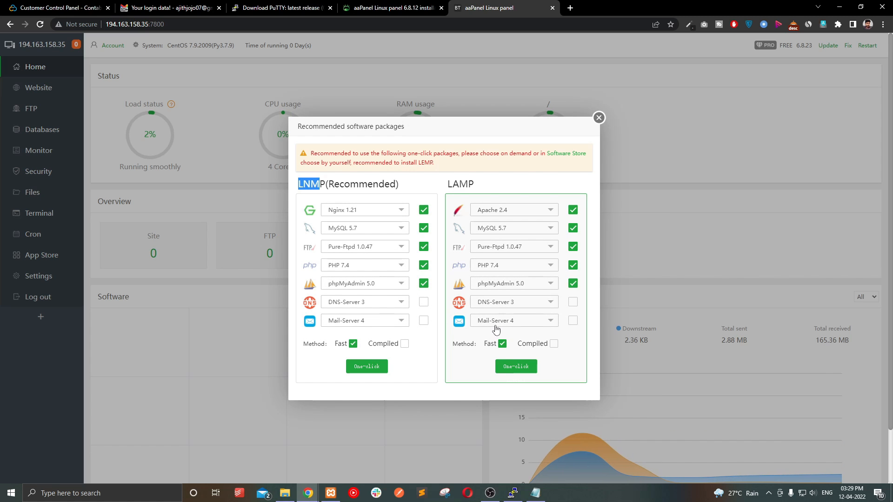
{"action": "mouse_move", "coordinate": [469, 341]}
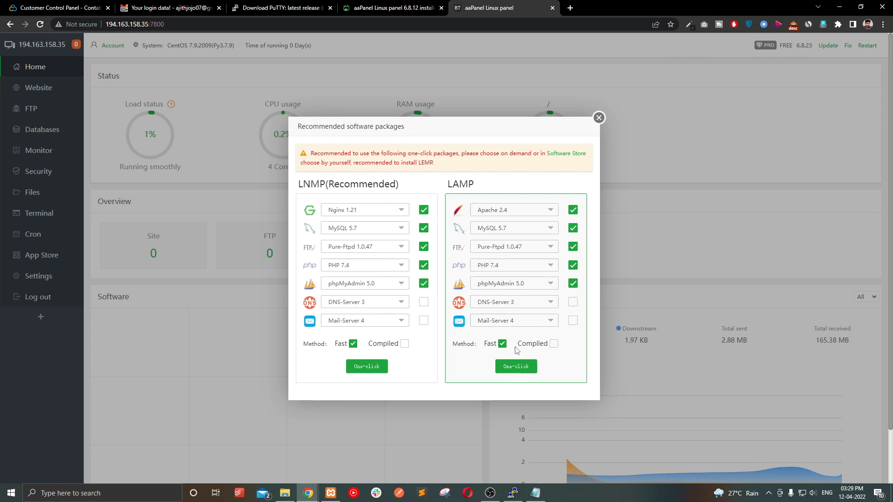
{"action": "mouse_move", "coordinate": [515, 366]}
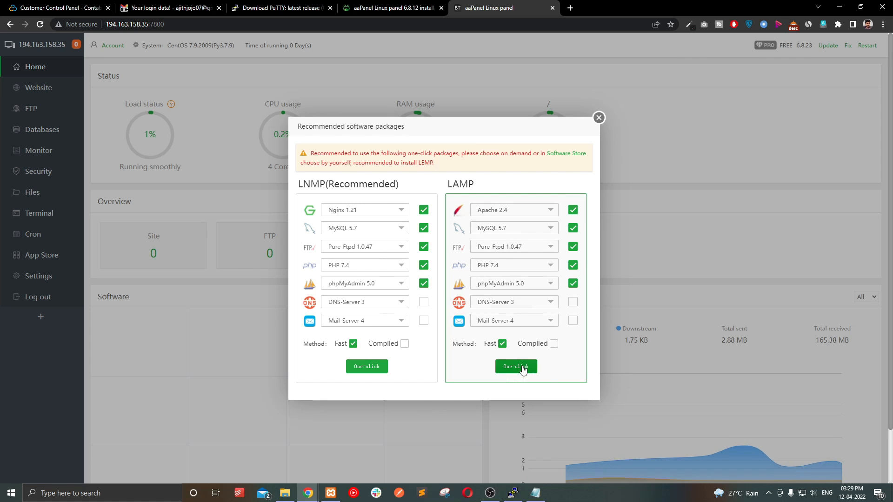
{"action": "left_click", "coordinate": [515, 366]}
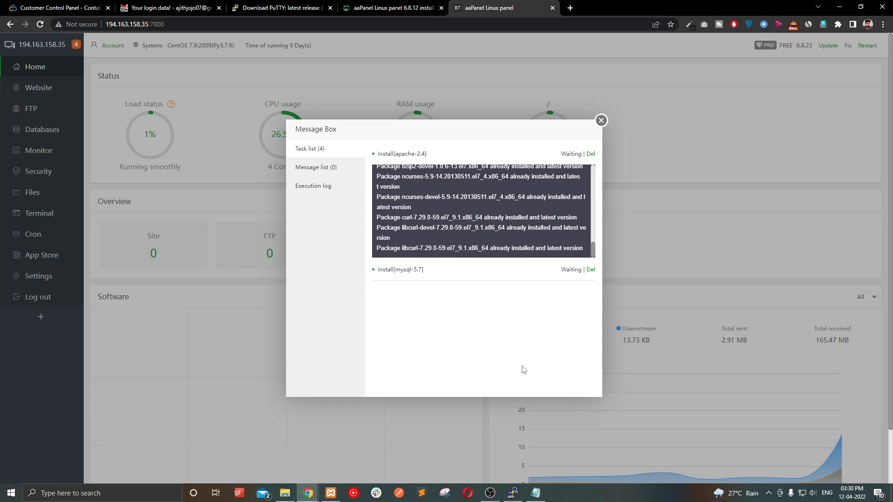
{"action": "left_click", "coordinate": [600, 120]}
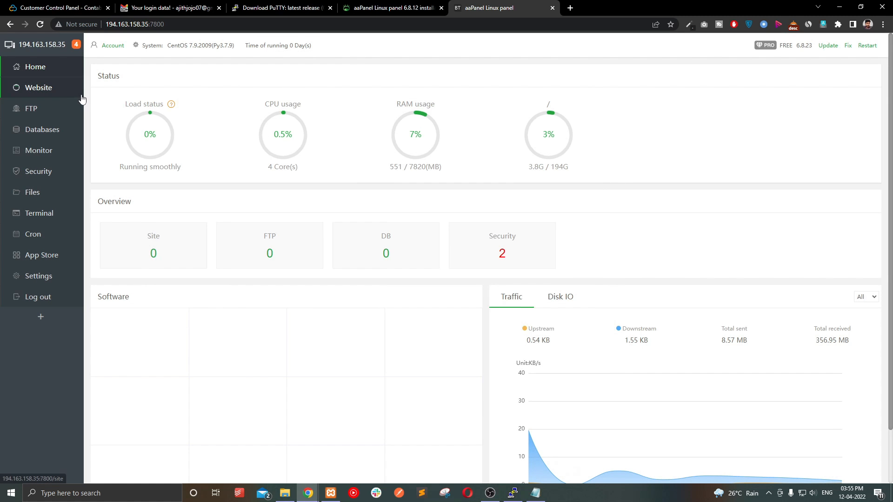
- Check the Website and Databases lists and browse the App Store software catalogue
{"action": "left_click", "coordinate": [38, 87]}
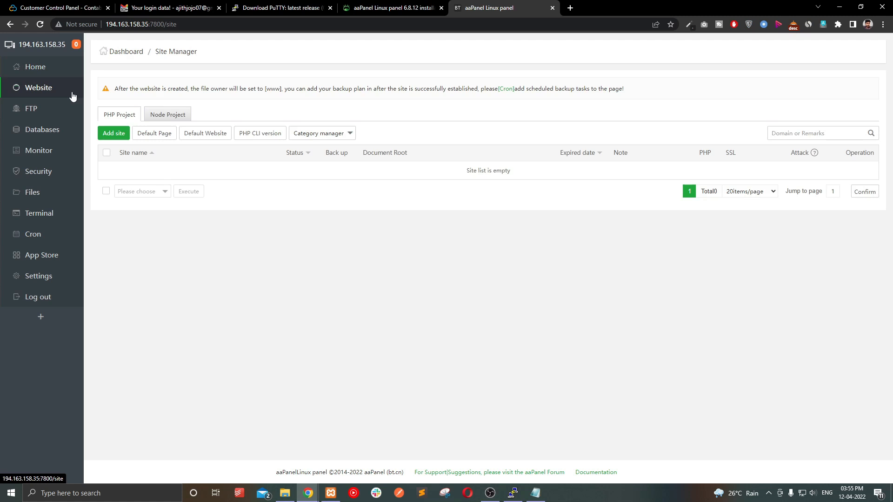
{"action": "left_click", "coordinate": [42, 129]}
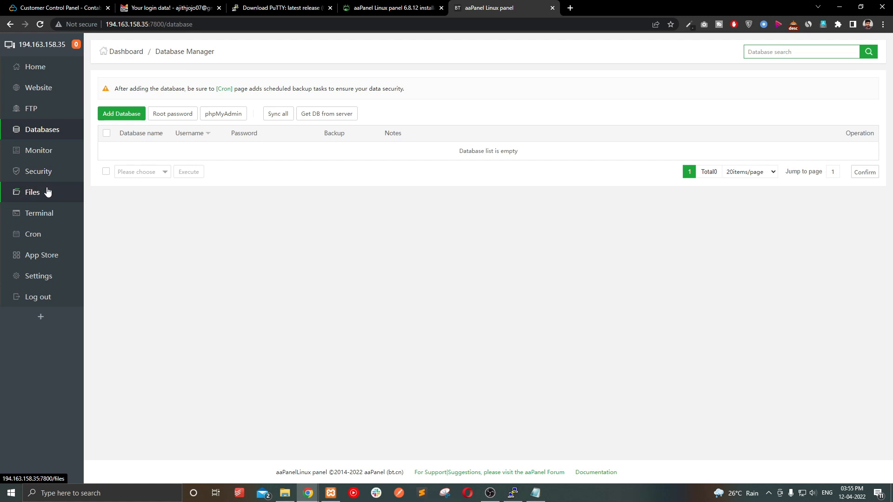
{"action": "left_click", "coordinate": [41, 255]}
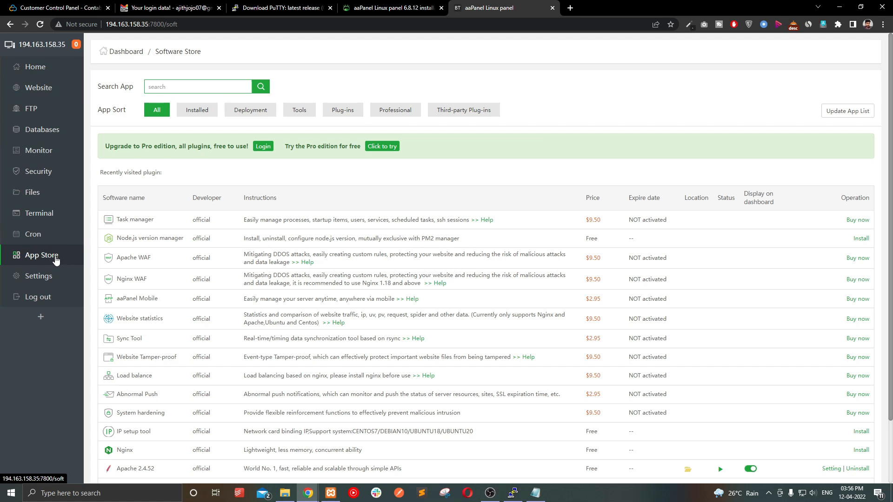
{"action": "scroll", "scroll_direction": "down", "scroll_amount": 3}
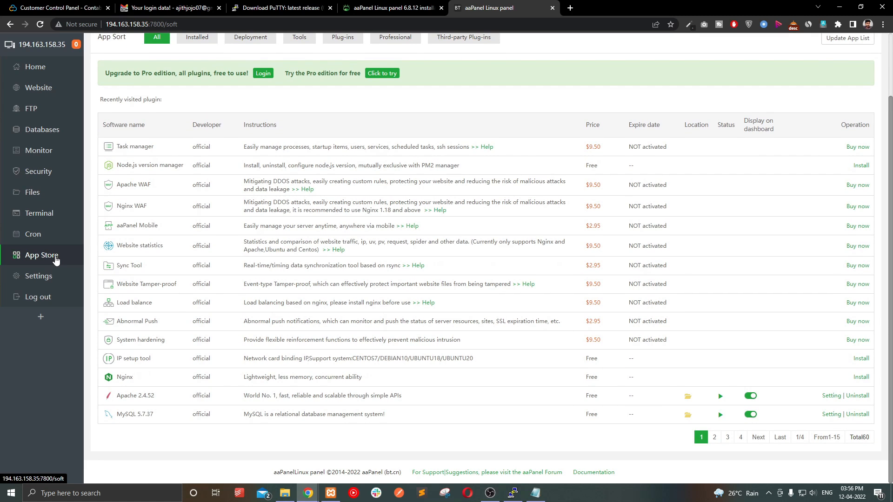
- Install the one-click deployment 1.1 plugin from the last App Store page
{"action": "left_click", "coordinate": [715, 437]}
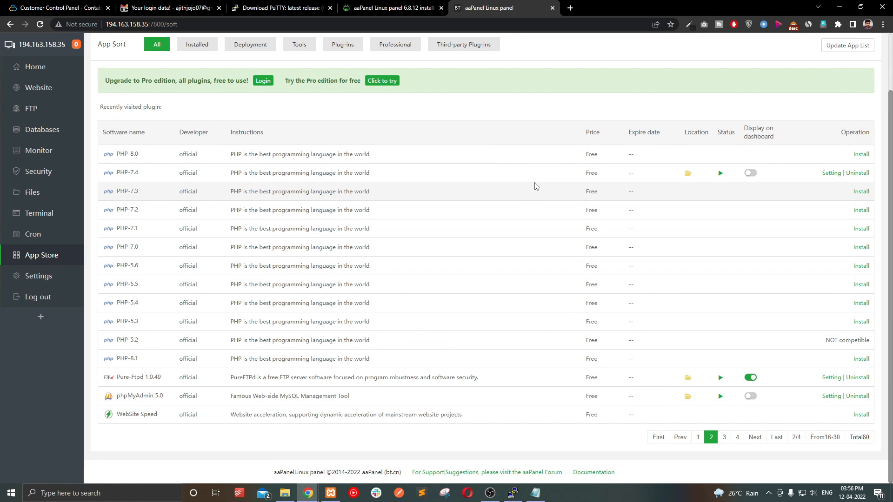
{"action": "mouse_move", "coordinate": [671, 160]}
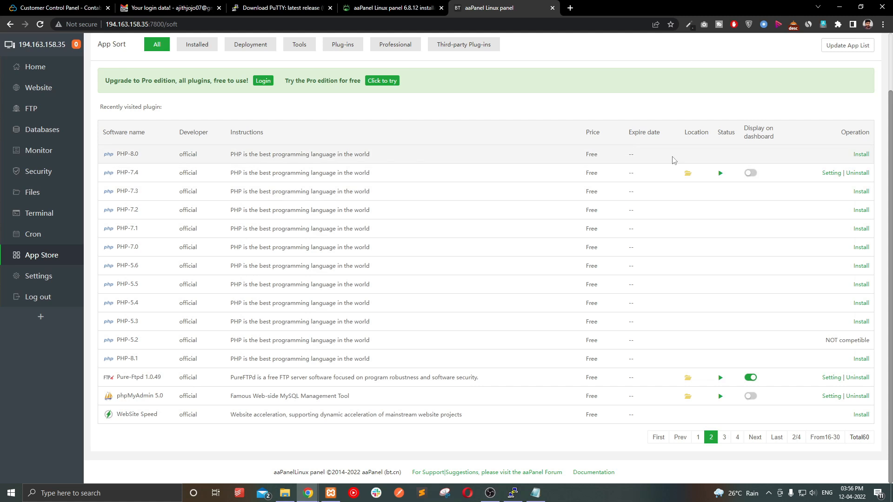
{"action": "left_click", "coordinate": [737, 437]}
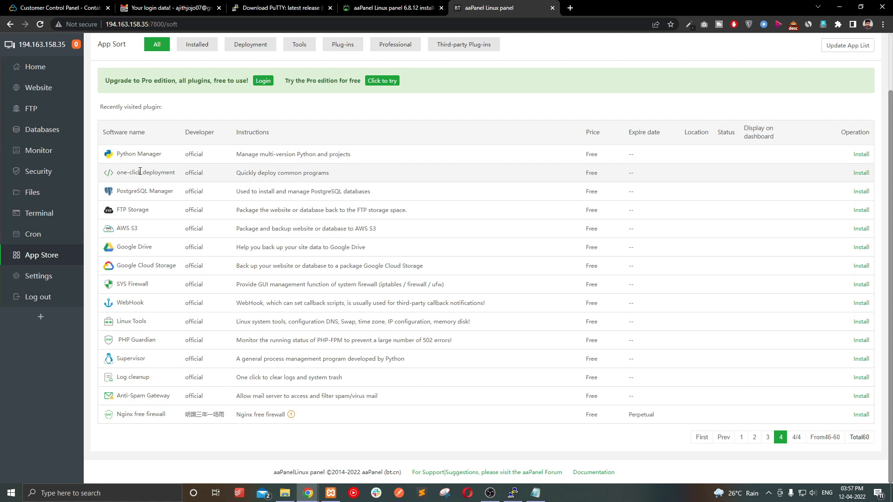
{"action": "left_click", "coordinate": [861, 173]}
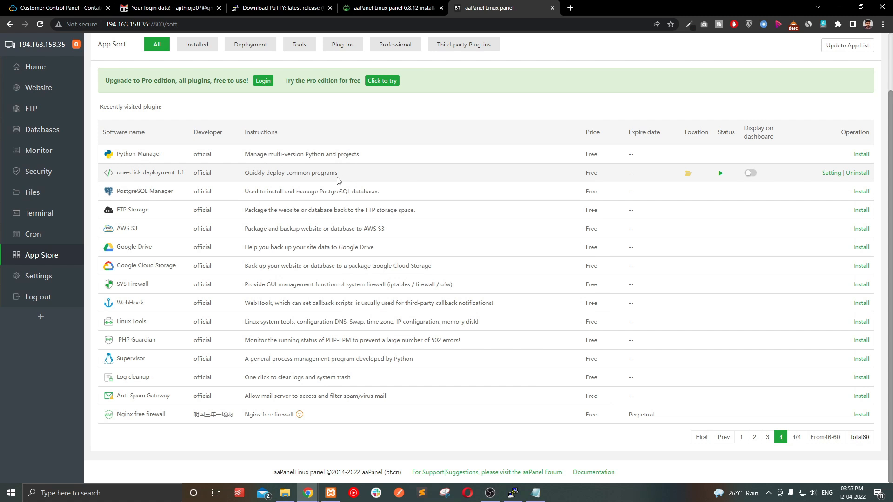
- Start a new site in Website > Add site with domain linkslearn.com
{"action": "left_click", "coordinate": [38, 87]}
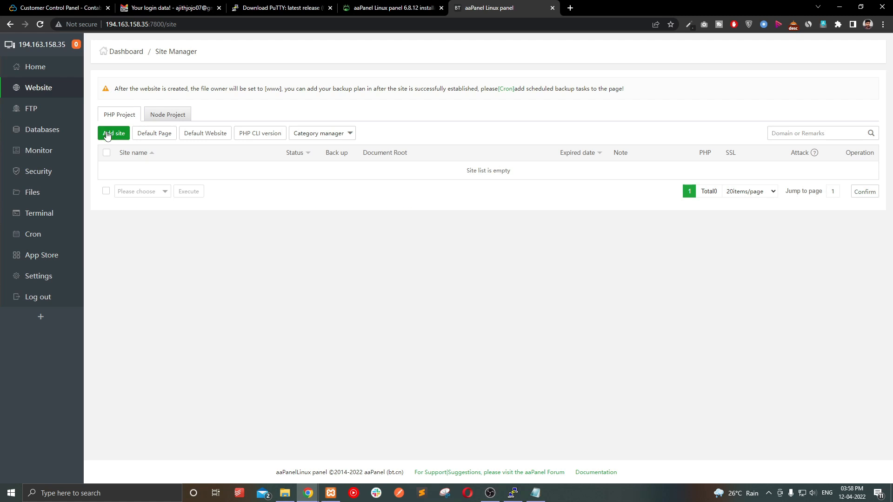
{"action": "left_click", "coordinate": [114, 133]}
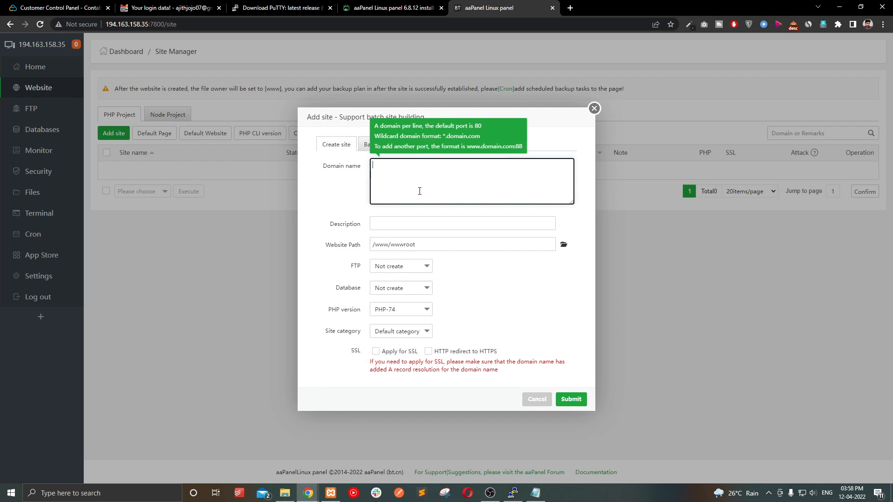
{"action": "type", "text": "linkslea"}
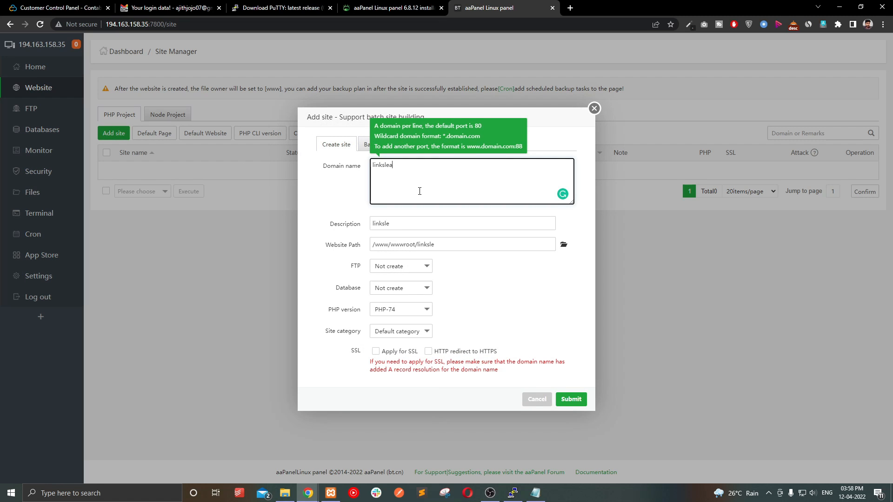
{"action": "type", "text": "rn.com"}
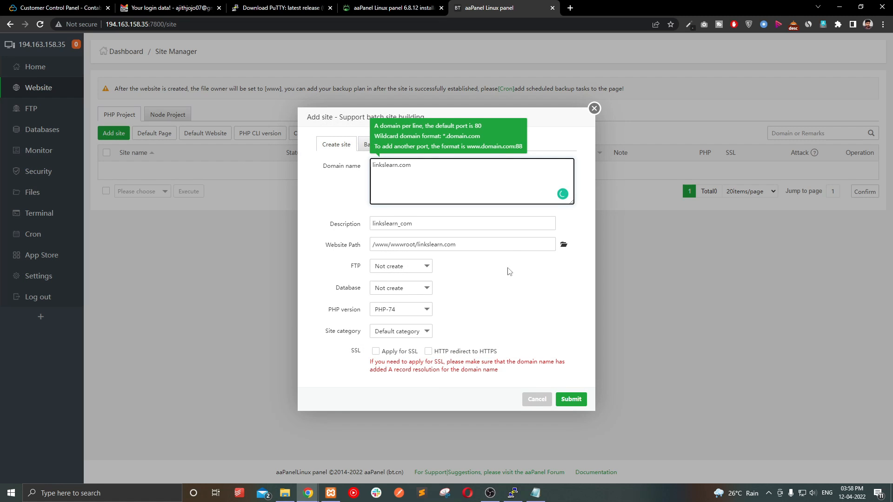
- Give the site a new FTP account and MySQL database, submit it and close the form
{"action": "left_click", "coordinate": [400, 287]}
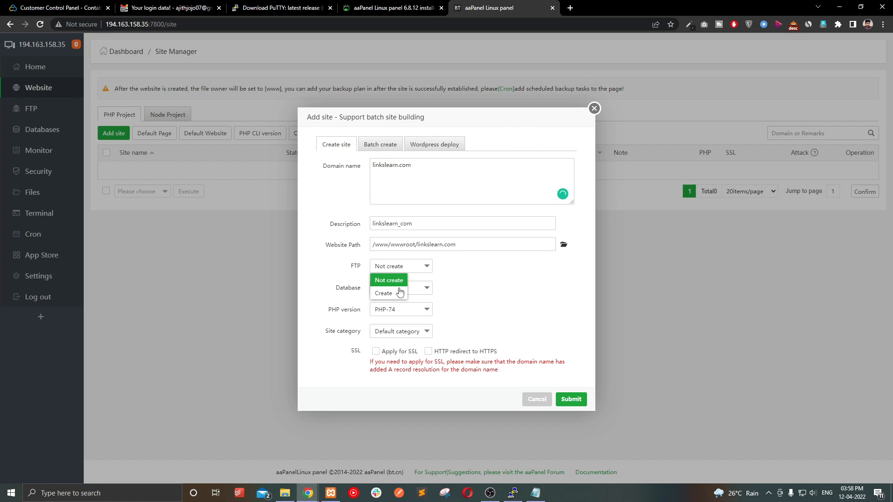
{"action": "left_click", "coordinate": [384, 293]}
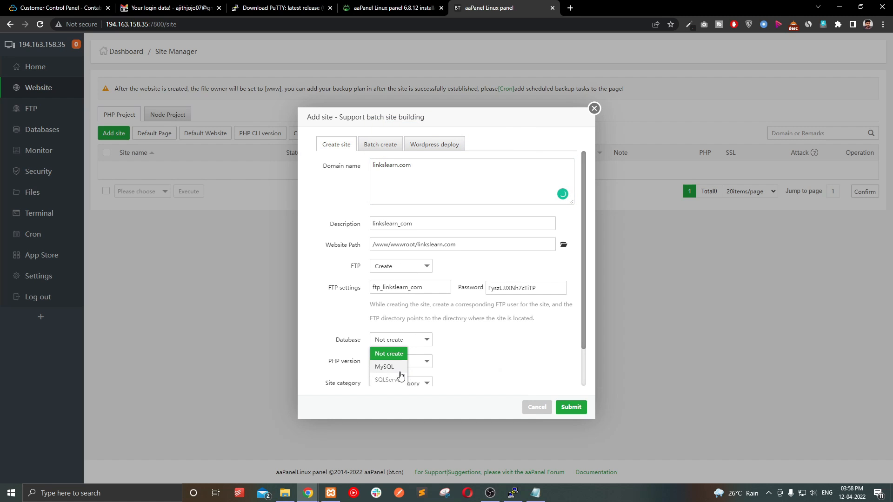
{"action": "left_click", "coordinate": [385, 367]}
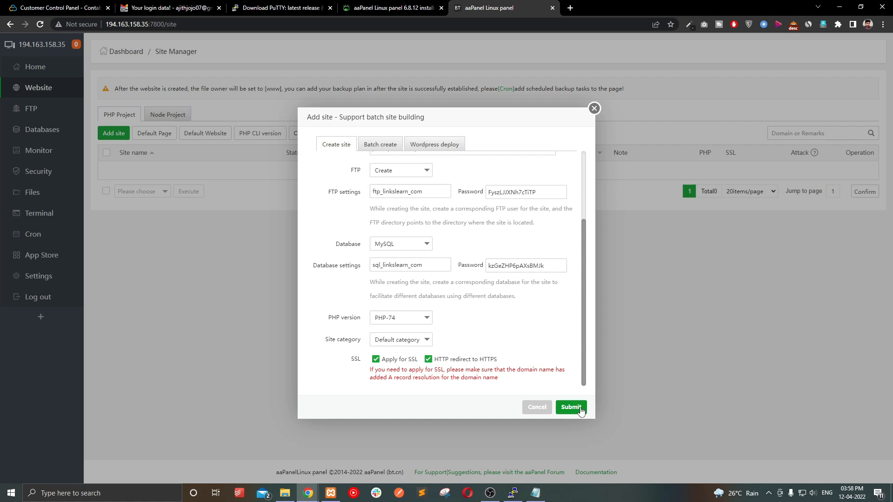
{"action": "left_click", "coordinate": [570, 407]}
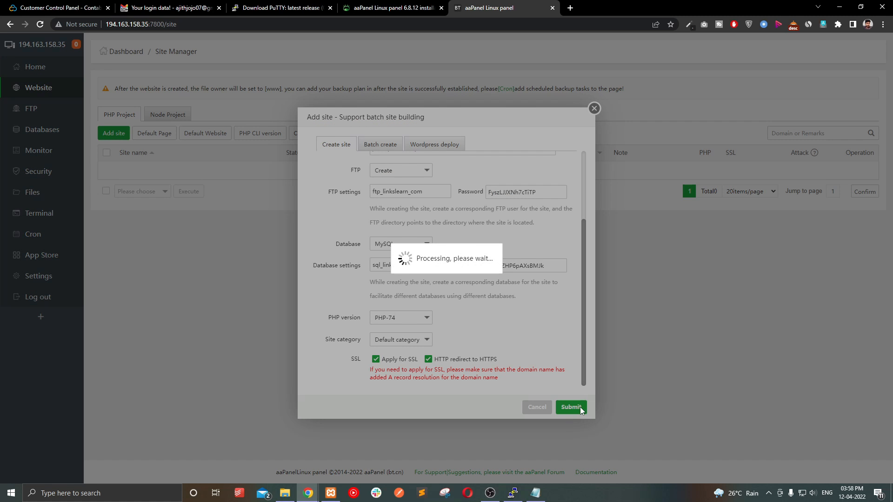
{"action": "left_click", "coordinate": [570, 407]}
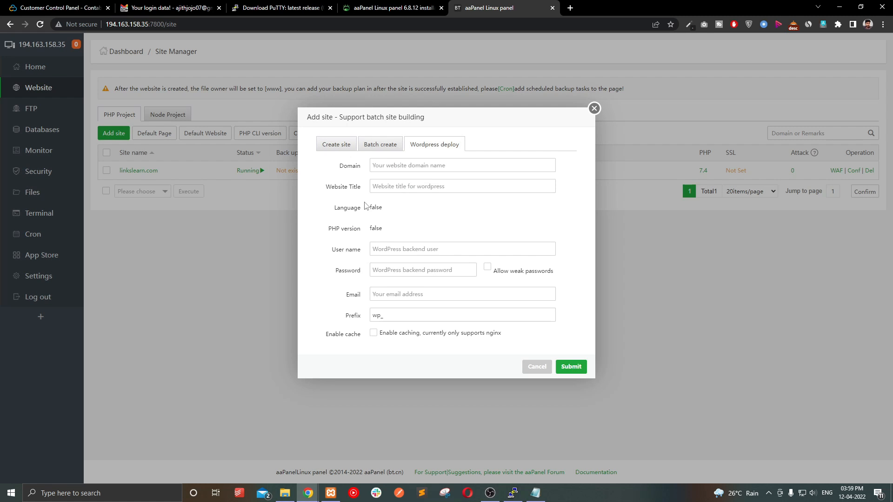
{"action": "left_click", "coordinate": [462, 186]}
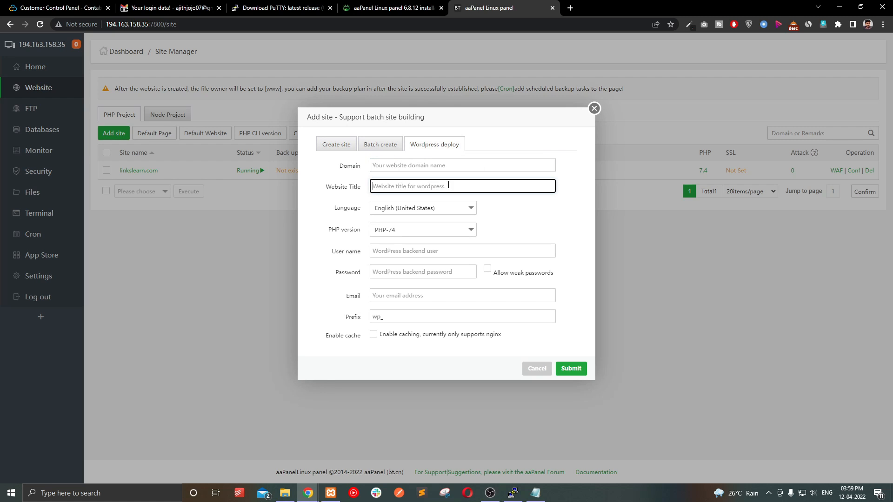
{"action": "mouse_move", "coordinate": [395, 251]}
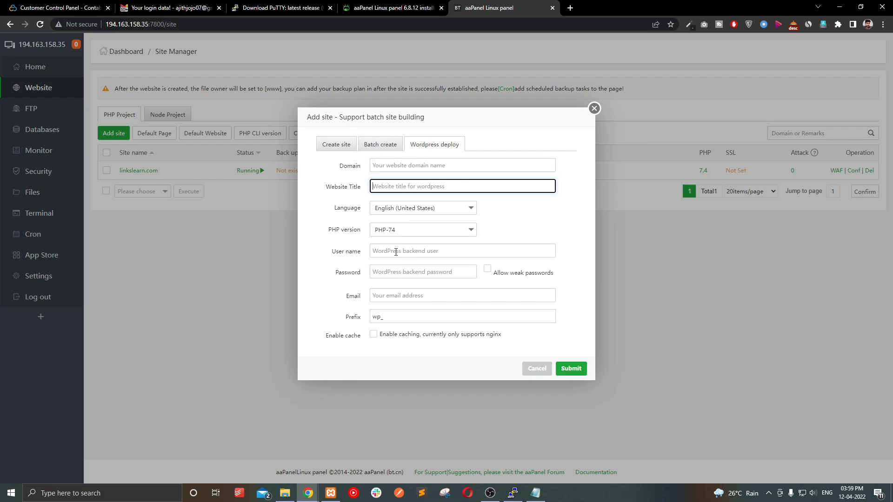
{"action": "left_click", "coordinate": [593, 108]}
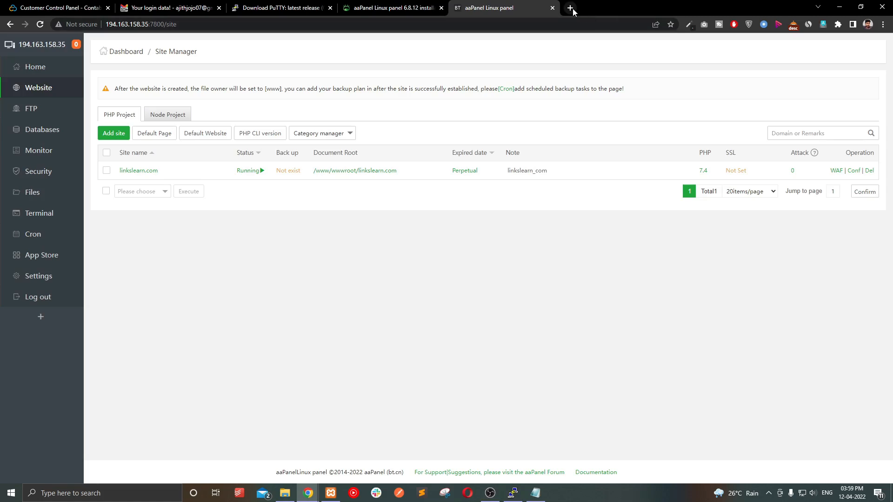
- Log in to Cloudflare in a new tab and reach the linkslearn.com overview
{"action": "left_click", "coordinate": [569, 8]}
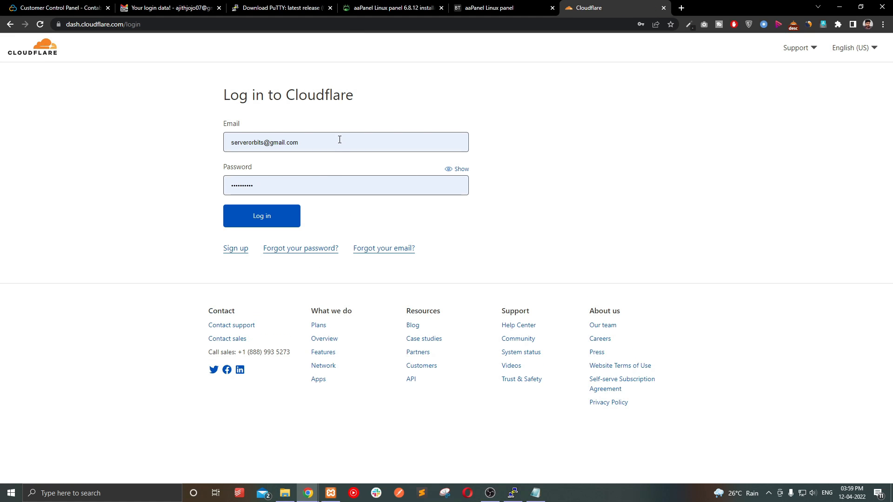
{"action": "left_click", "coordinate": [344, 185]}
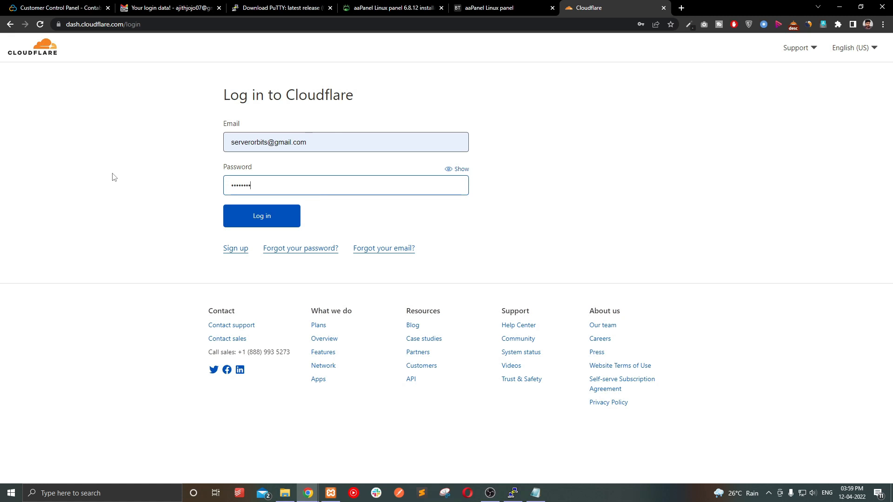
{"action": "left_click", "coordinate": [261, 215]}
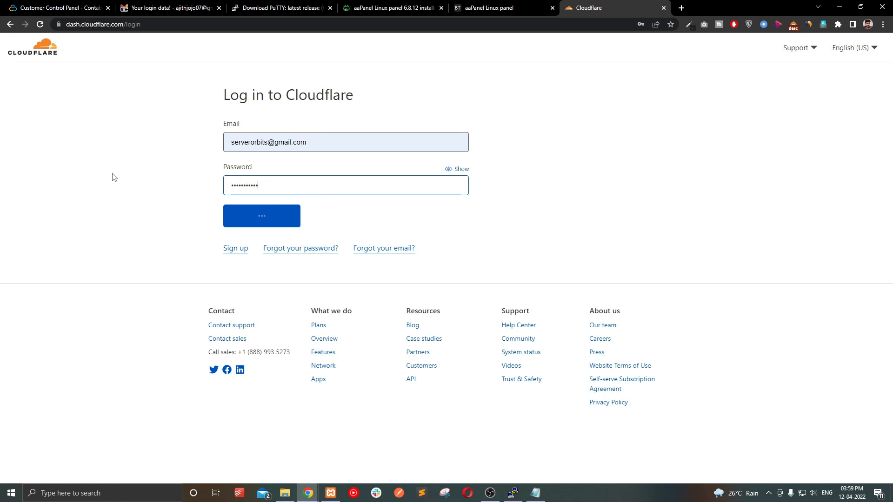
{"action": "left_click", "coordinate": [261, 216]}
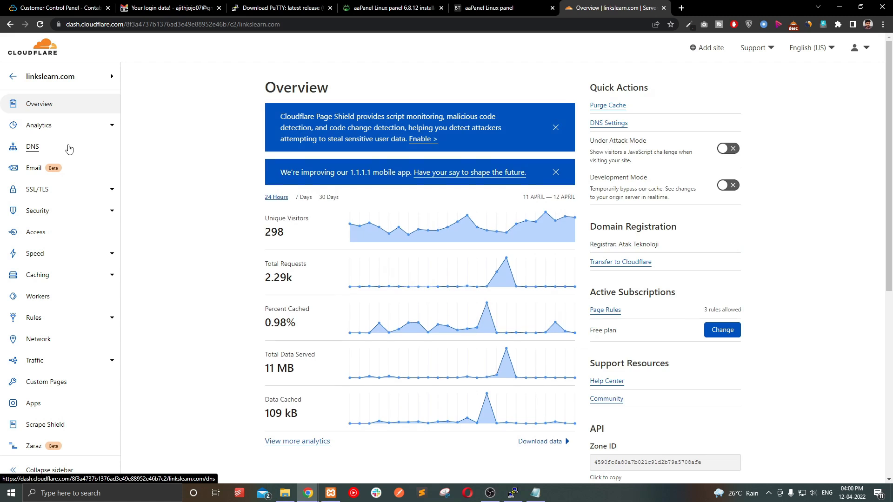
- Delete the old linkslearn.com A record pointing to 207.180.198.252 from Cloudflare DNS
{"action": "left_click", "coordinate": [32, 147]}
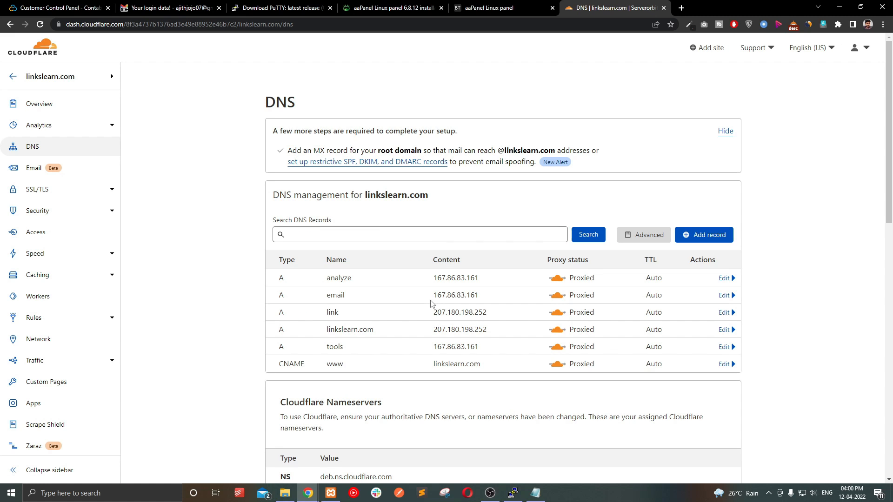
{"action": "left_click", "coordinate": [723, 329]}
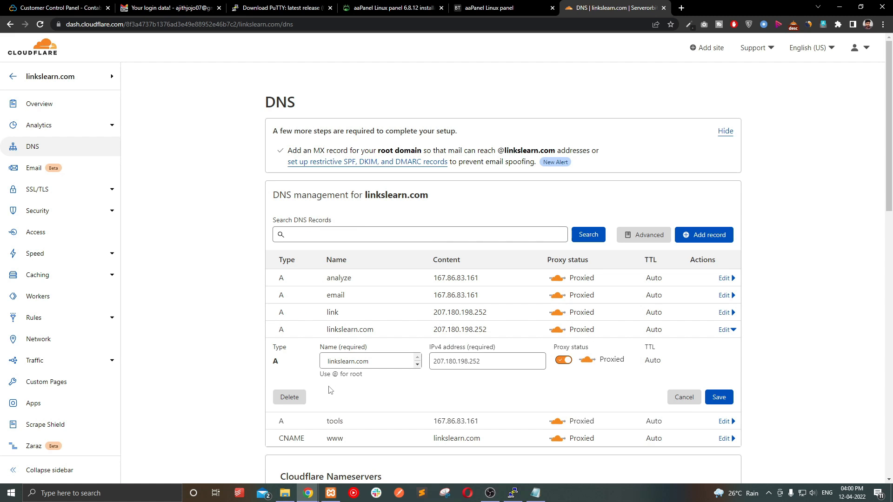
{"action": "left_click", "coordinate": [288, 397]}
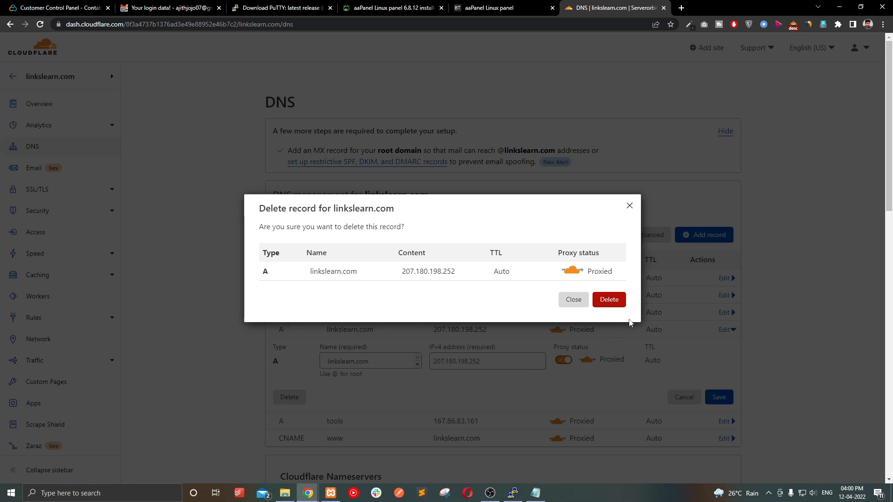
{"action": "left_click", "coordinate": [608, 299]}
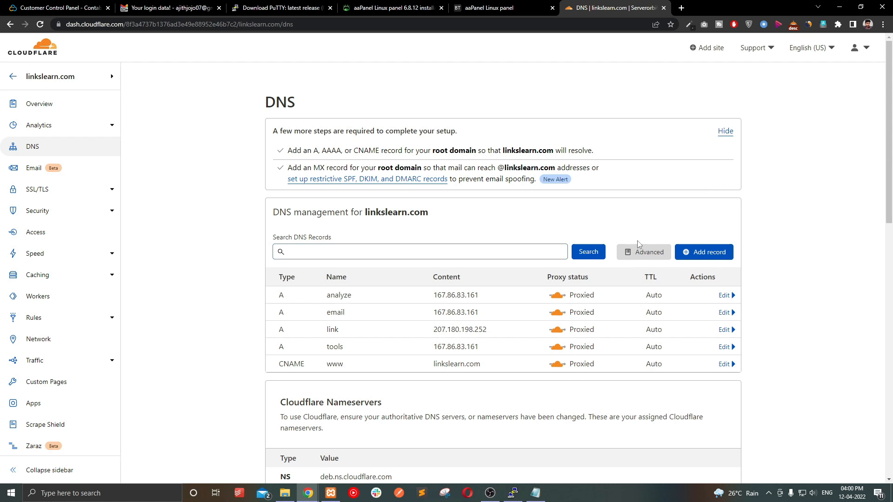
- Add a new root A record named linkslearn.com
{"action": "left_click", "coordinate": [704, 252]}
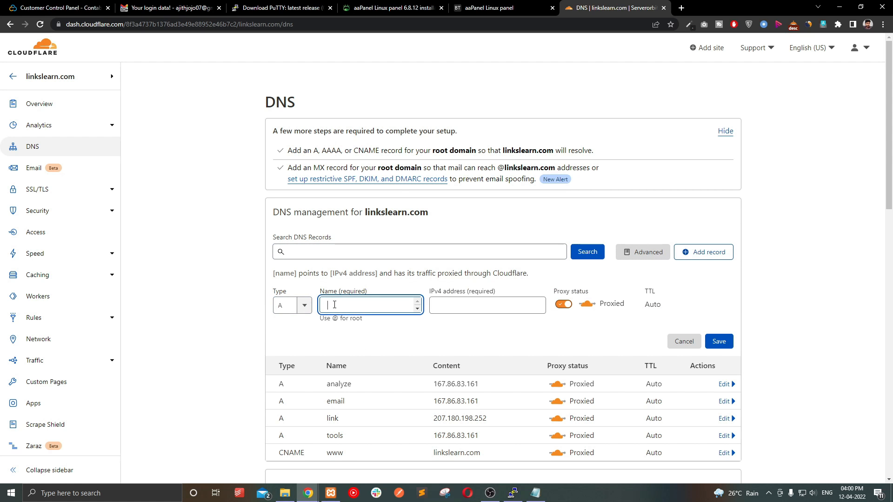
{"action": "type", "text": "@"}
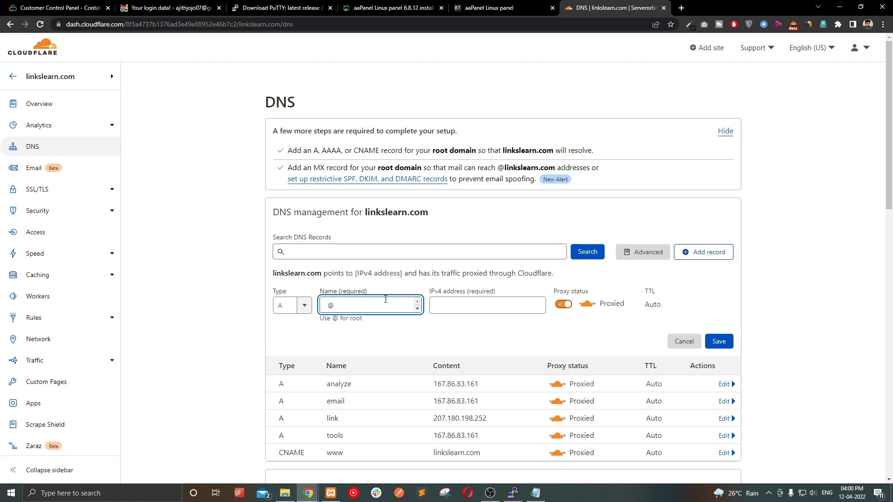
{"action": "mouse_move", "coordinate": [248, 67]}
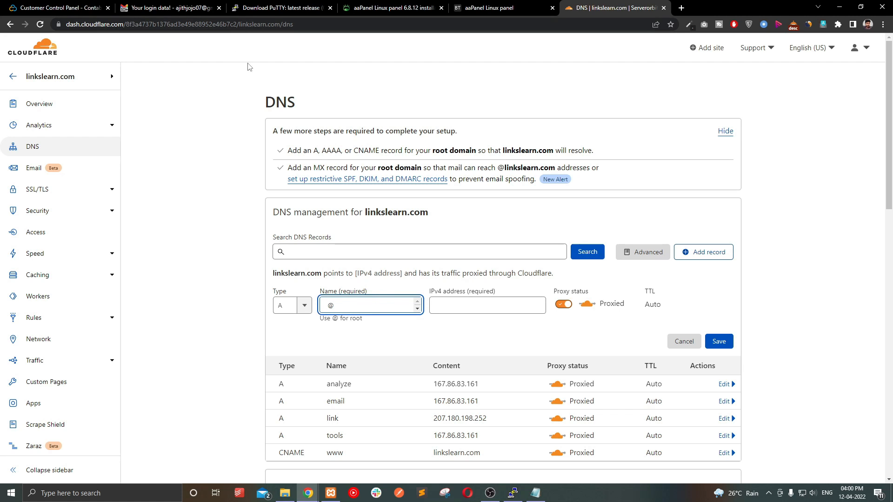
{"action": "double_click", "coordinate": [396, 212]}
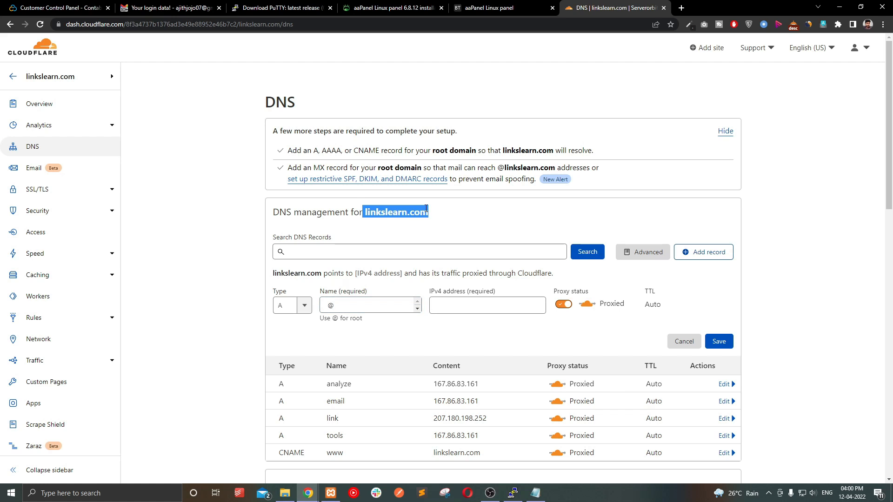
{"action": "left_click", "coordinate": [369, 305]}
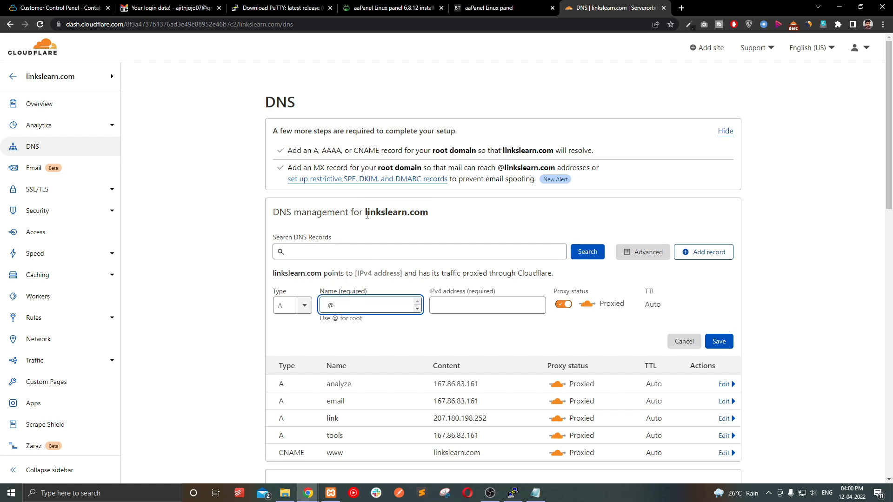
{"action": "type", "text": "linkslearn.com"}
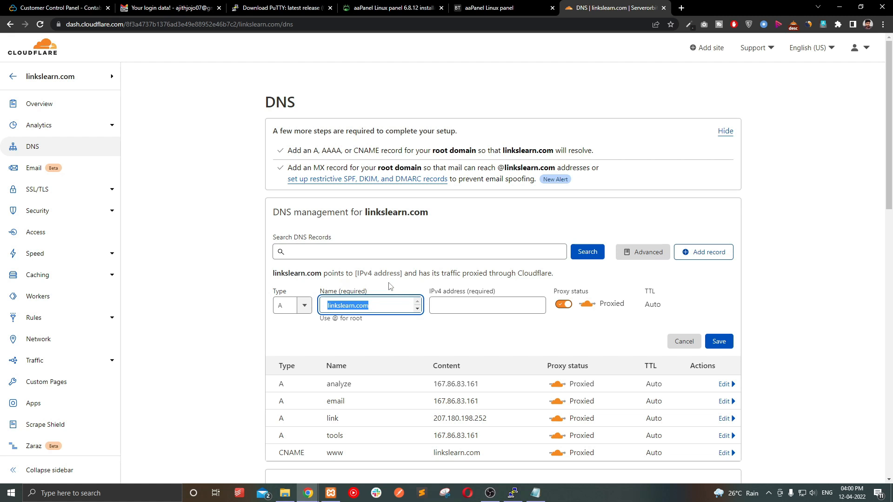
{"action": "left_click", "coordinate": [718, 341]}
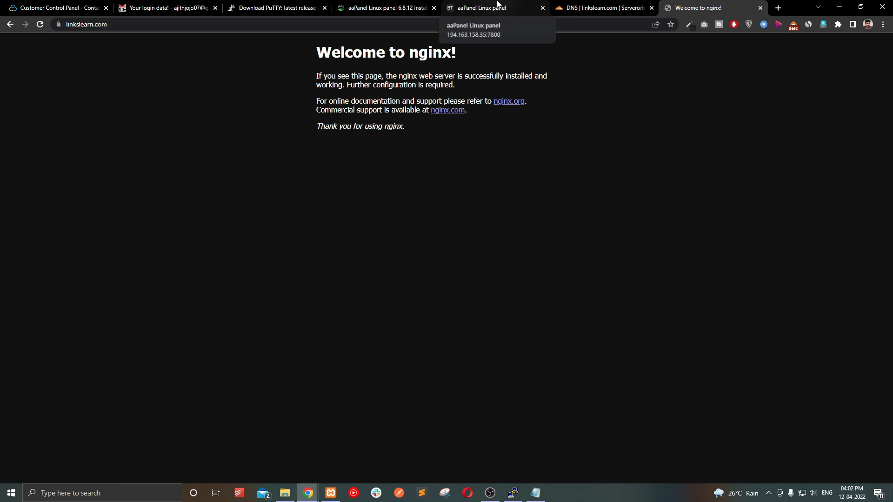
- Edit the site's index.html heading to hello!, save, and confirm it shows on linkslearn.com
{"action": "left_click", "coordinate": [480, 8]}
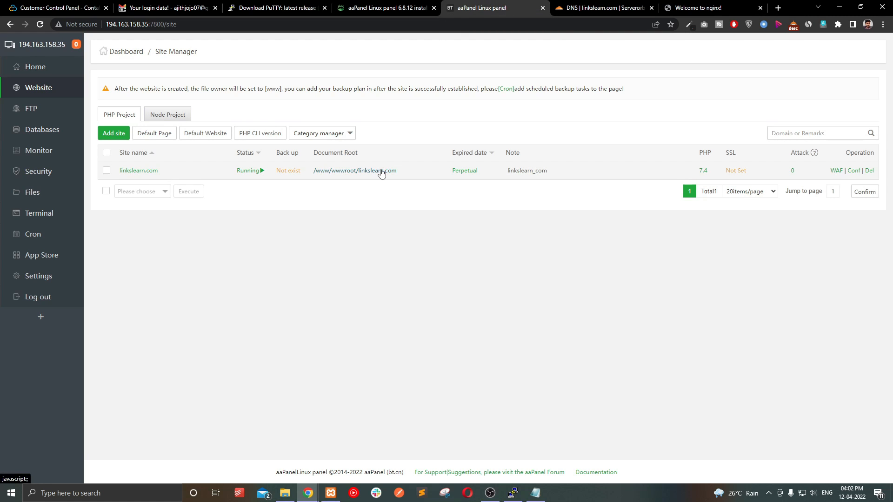
{"action": "left_click", "coordinate": [354, 170]}
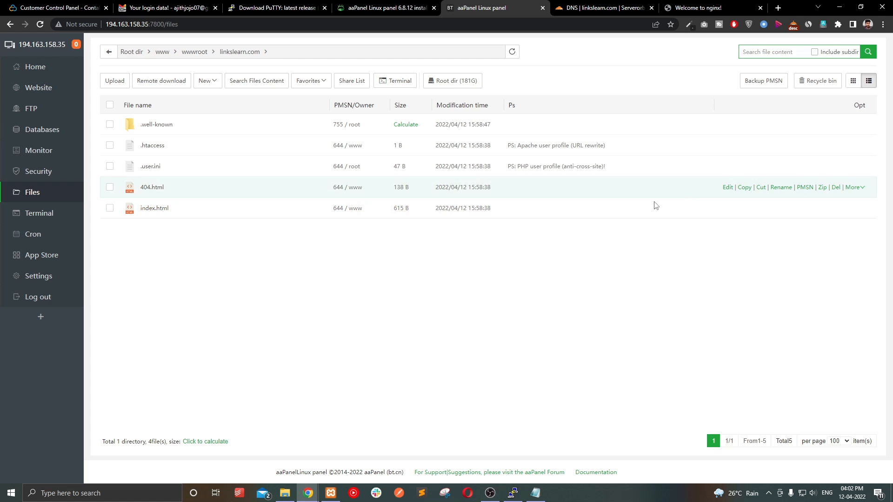
{"action": "left_click", "coordinate": [728, 187]}
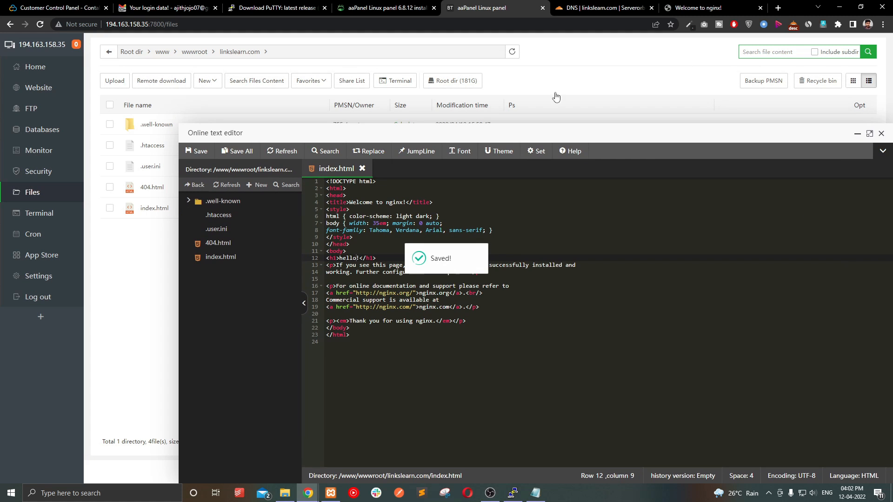
{"action": "left_click", "coordinate": [708, 7]}
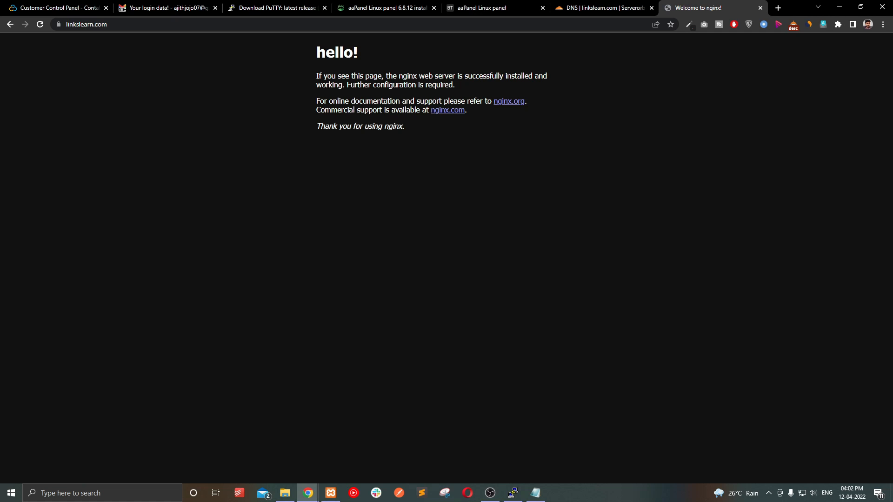
{"action": "left_click", "coordinate": [493, 7]}
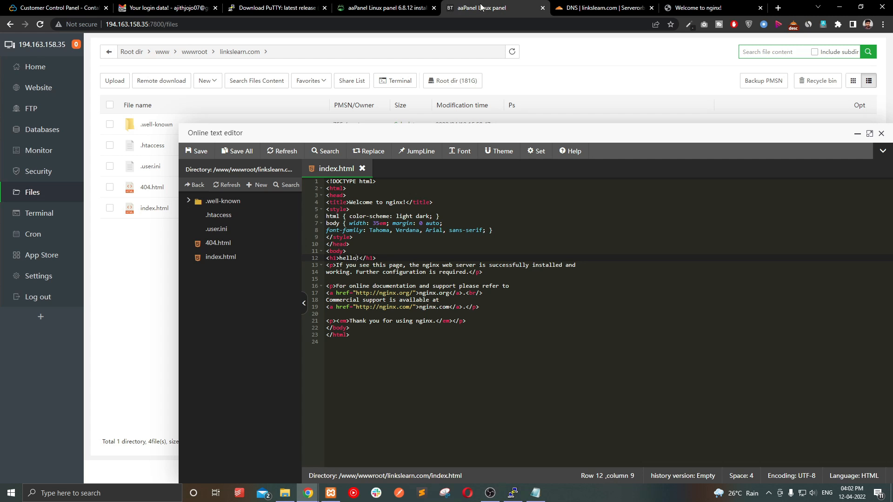
{"action": "left_click", "coordinate": [881, 133]}
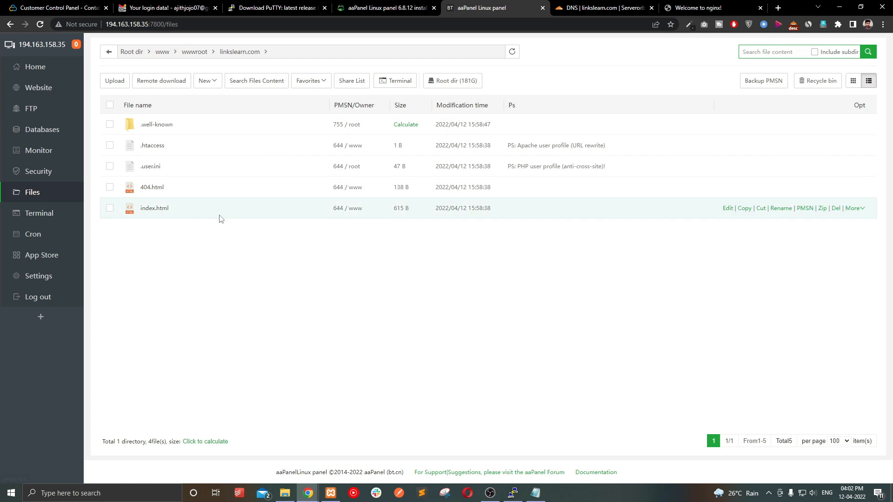
- Log in to phpMyAdmin from aaPanel Databases and view the empty sql_linkslearn_c database
{"action": "left_click", "coordinate": [42, 130]}
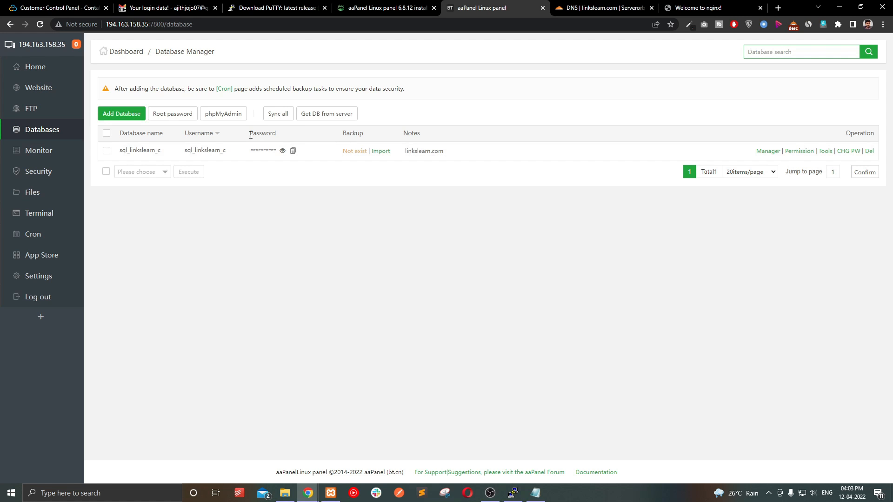
{"action": "mouse_move", "coordinate": [224, 114]}
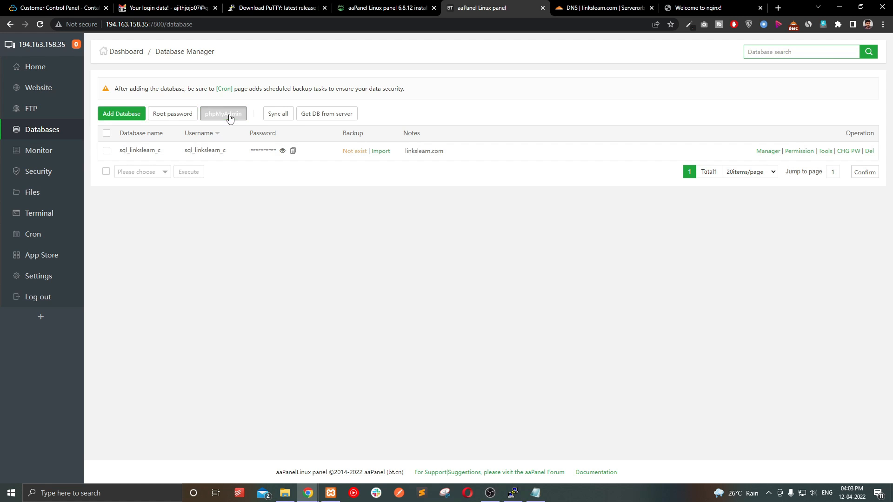
{"action": "left_click", "coordinate": [222, 114]}
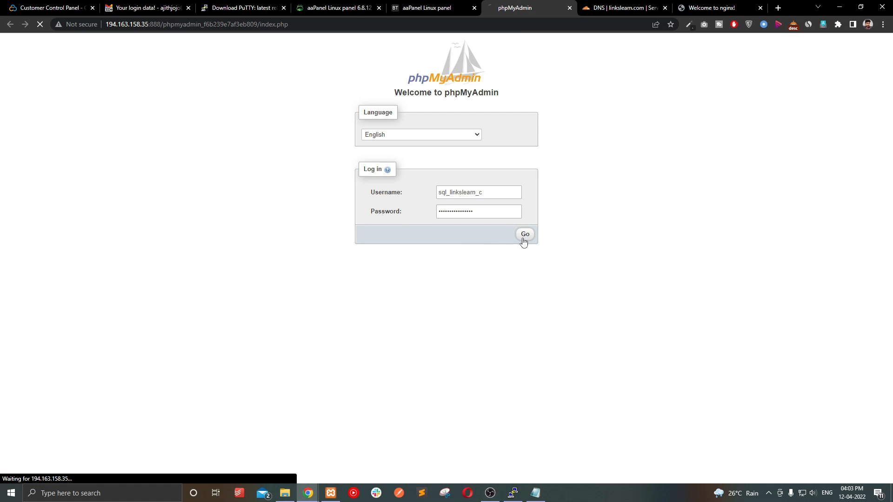
{"action": "left_click", "coordinate": [524, 234]}
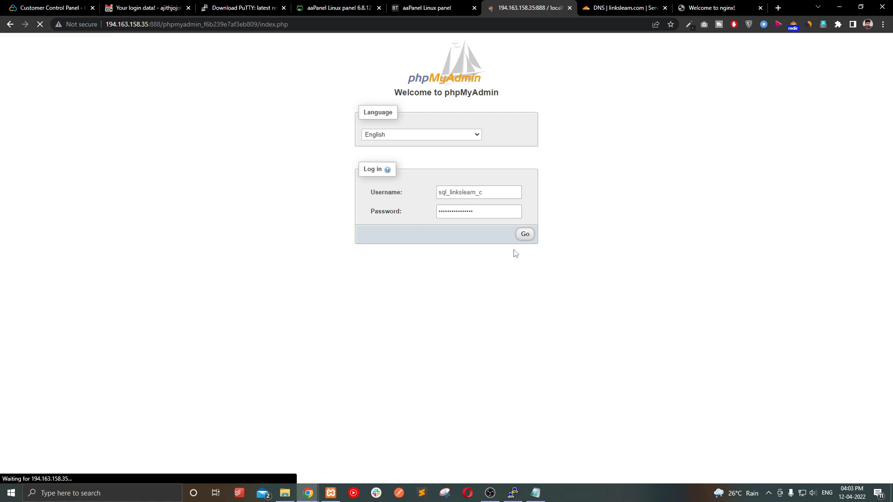
{"action": "left_click", "coordinate": [524, 233]}
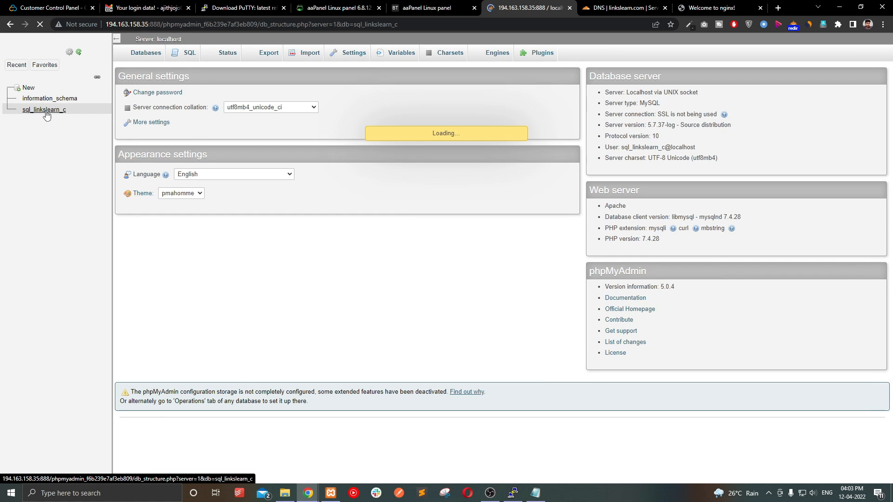
{"action": "left_click", "coordinate": [44, 109]}
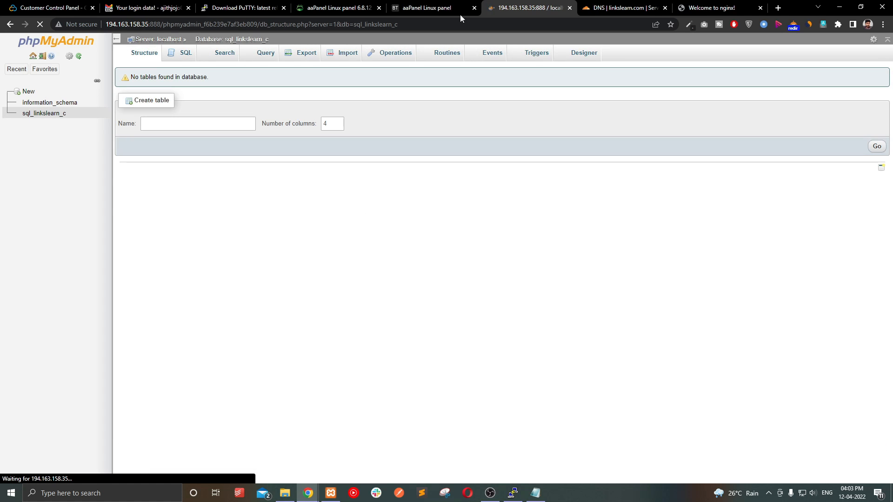